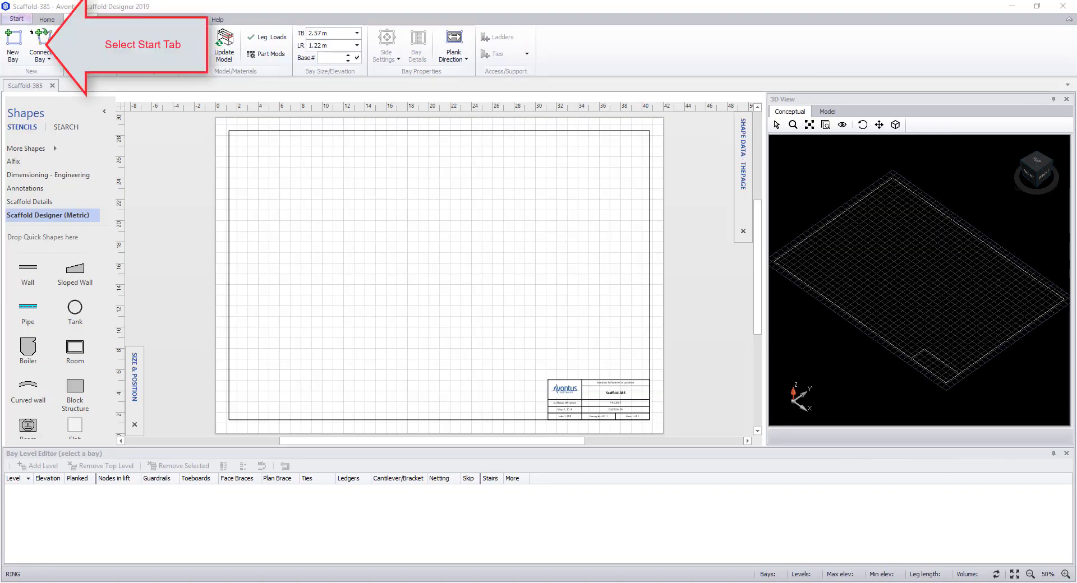
Open the Start page listing scaffold system types and drawing unit settings.
{"action": "left_click", "coordinate": [17, 18]}
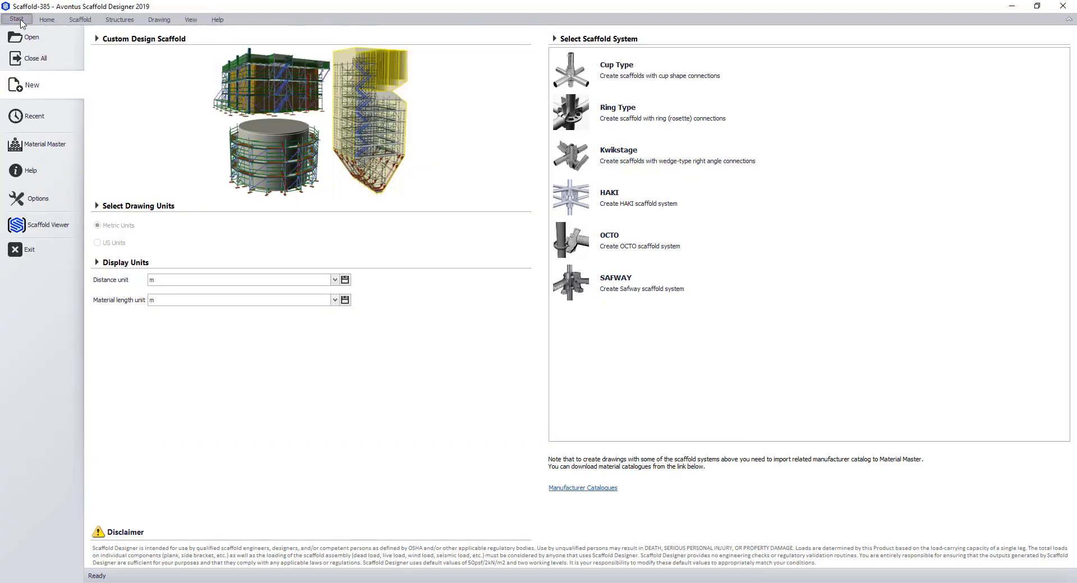
{"action": "mouse_move", "coordinate": [33, 38]}
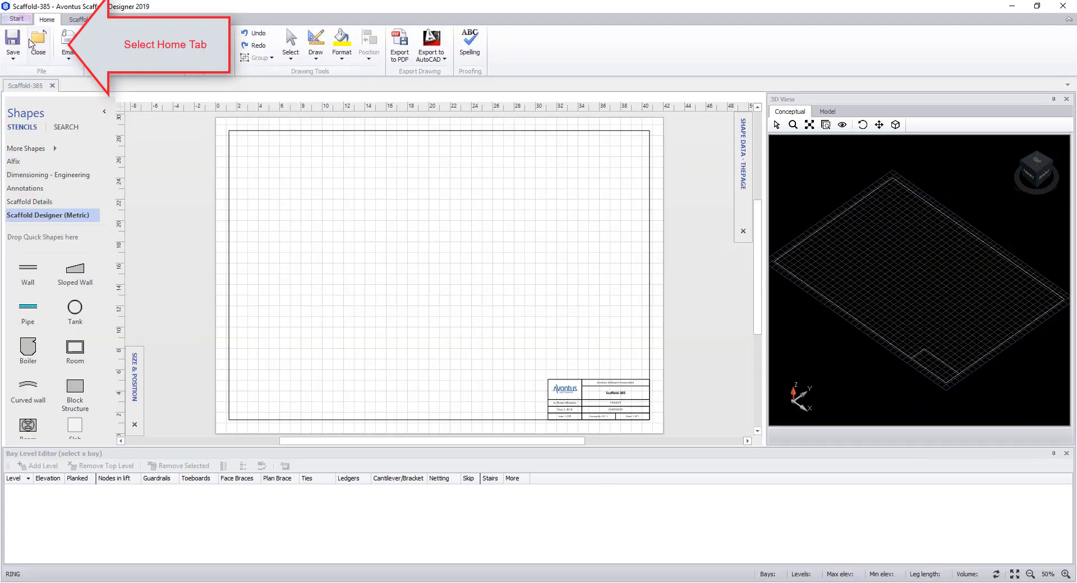
{"action": "left_click", "coordinate": [10, 43]}
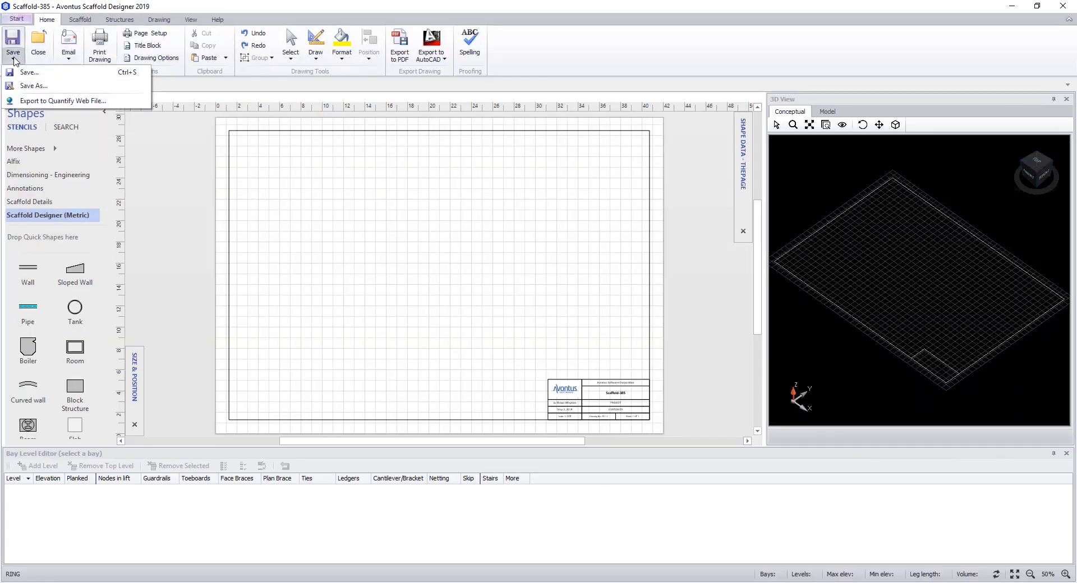
{"action": "mouse_move", "coordinate": [62, 101]}
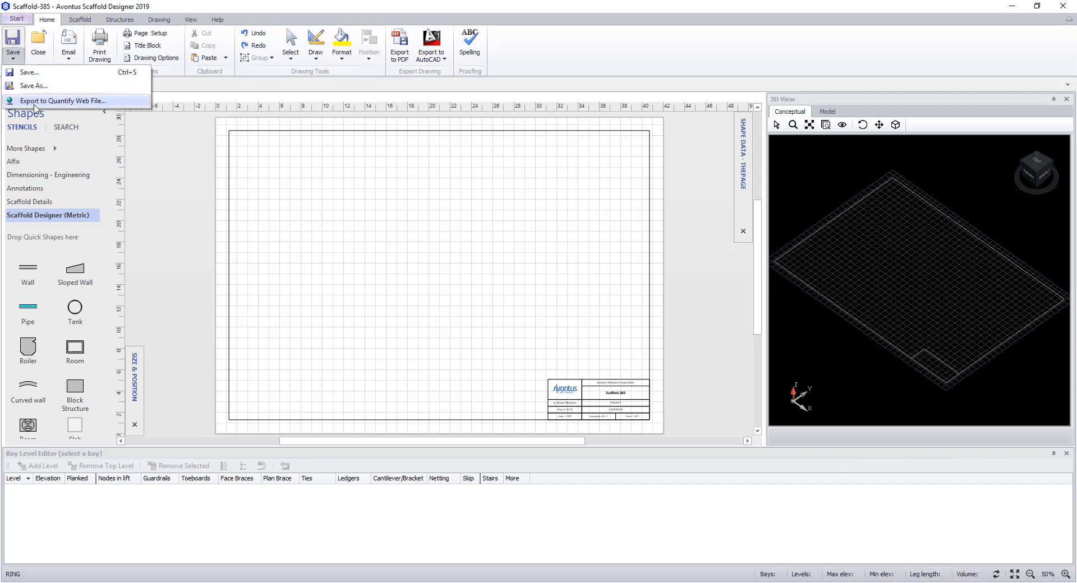
{"action": "left_click", "coordinate": [163, 176]}
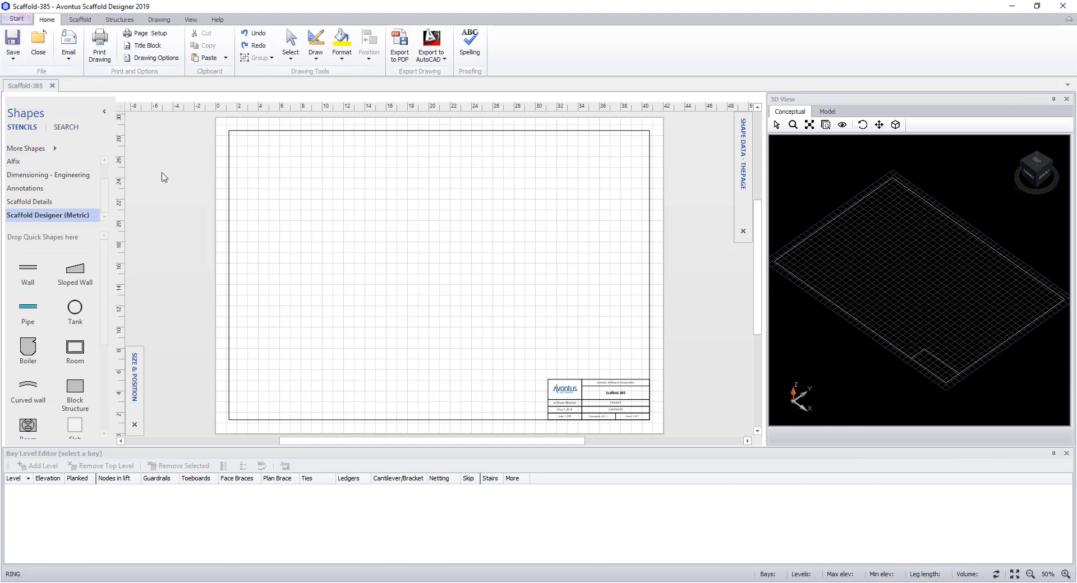
{"action": "left_click", "coordinate": [68, 45]}
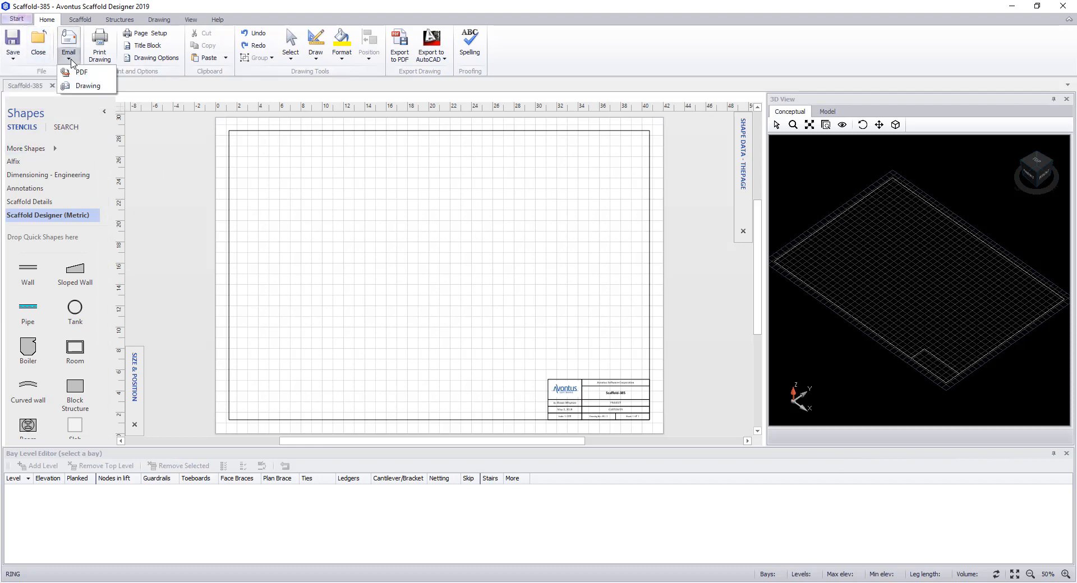
{"action": "mouse_move", "coordinate": [82, 84]}
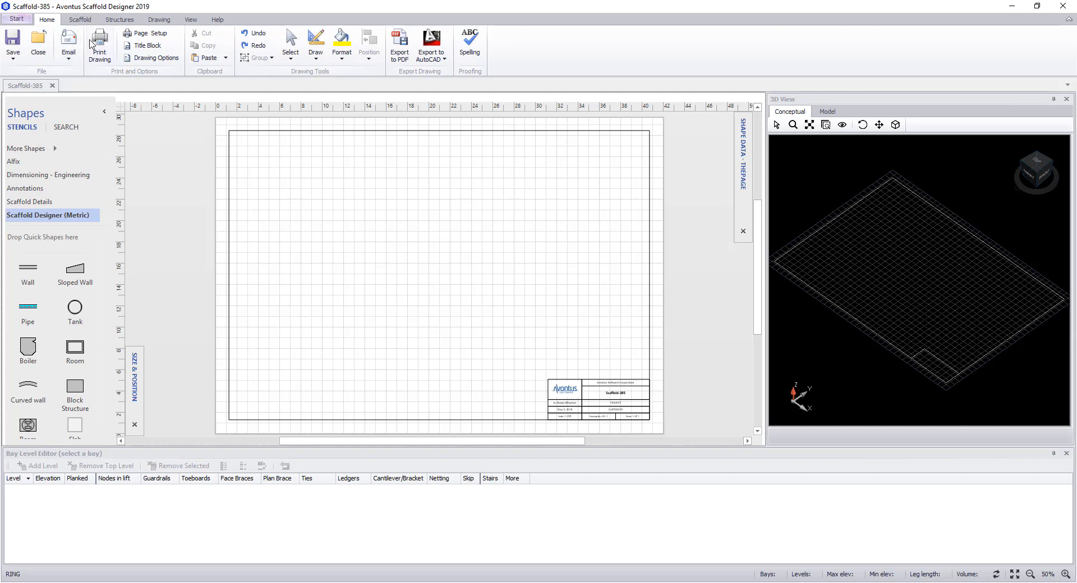
{"action": "mouse_move", "coordinate": [99, 45]}
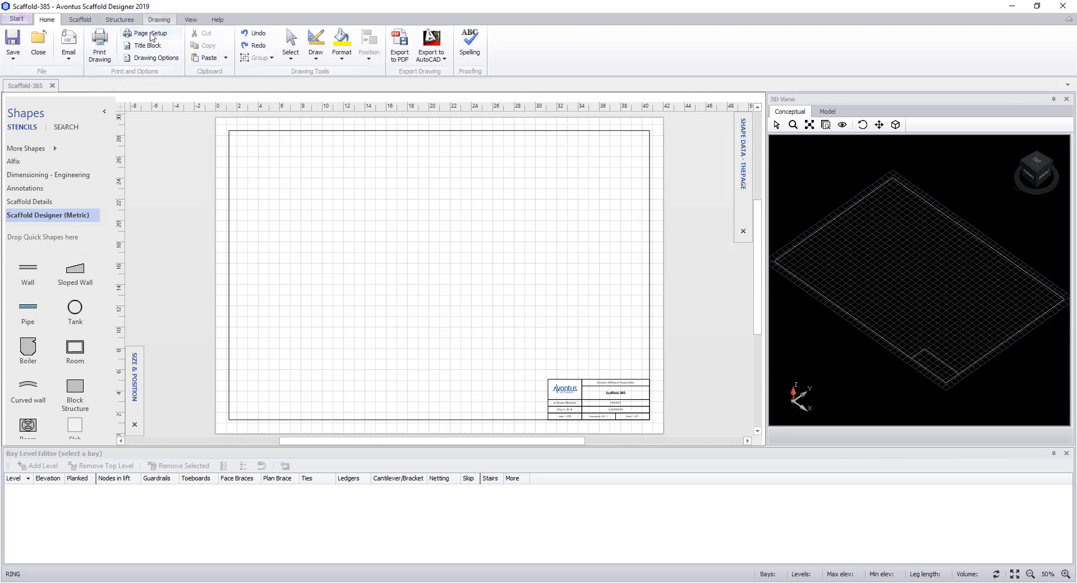
{"action": "mouse_move", "coordinate": [152, 35]}
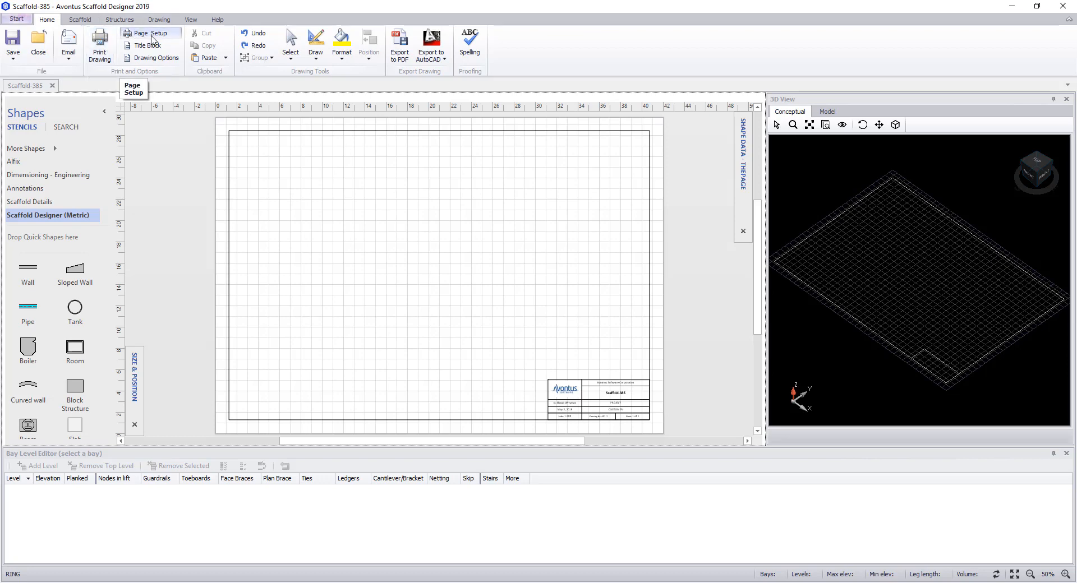
{"action": "mouse_move", "coordinate": [144, 46]}
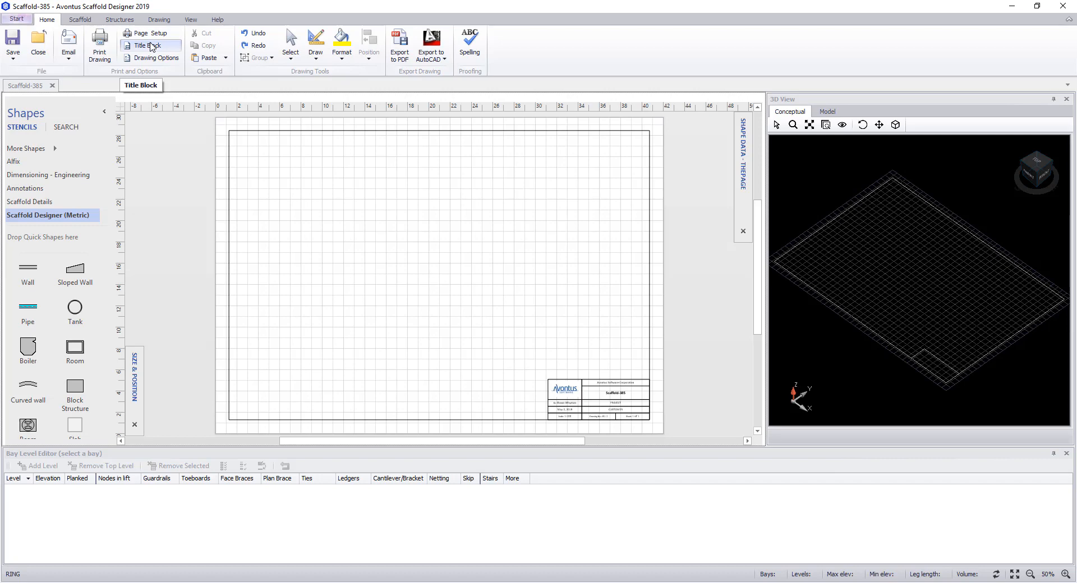
{"action": "mouse_move", "coordinate": [157, 58]}
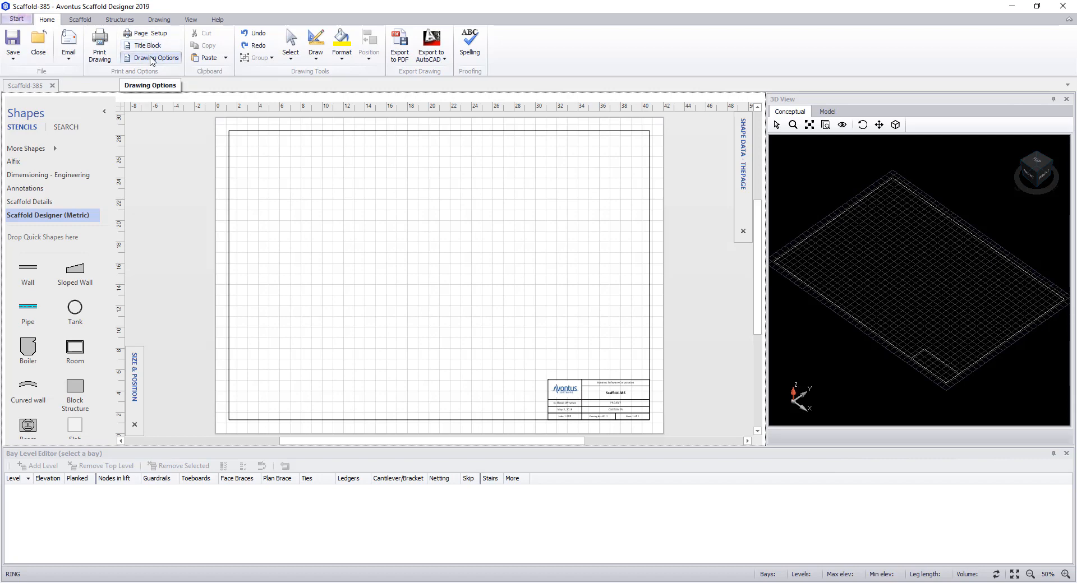
{"action": "left_click", "coordinate": [160, 57]}
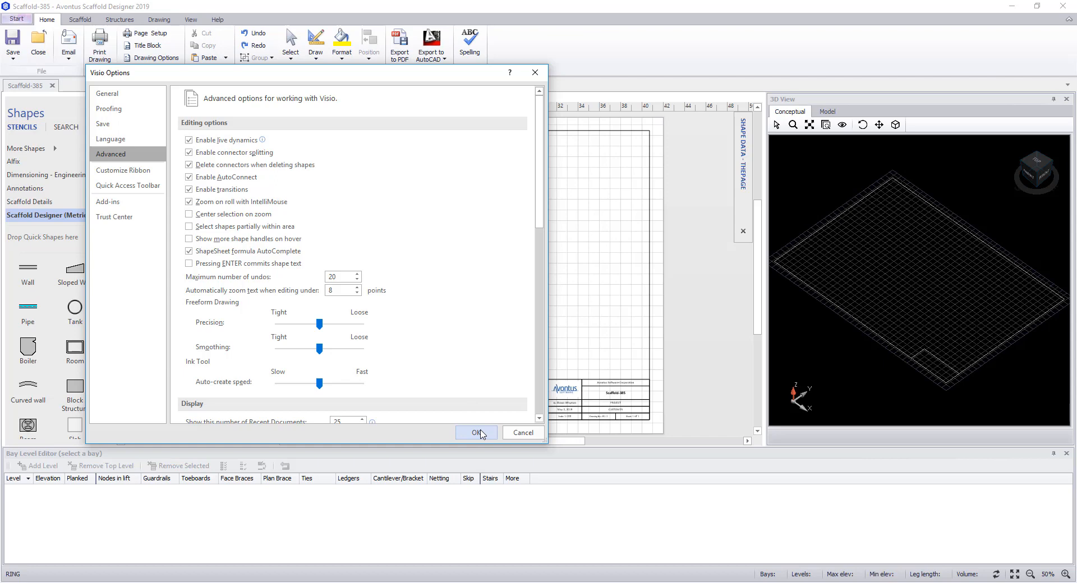
{"action": "left_click", "coordinate": [476, 432]}
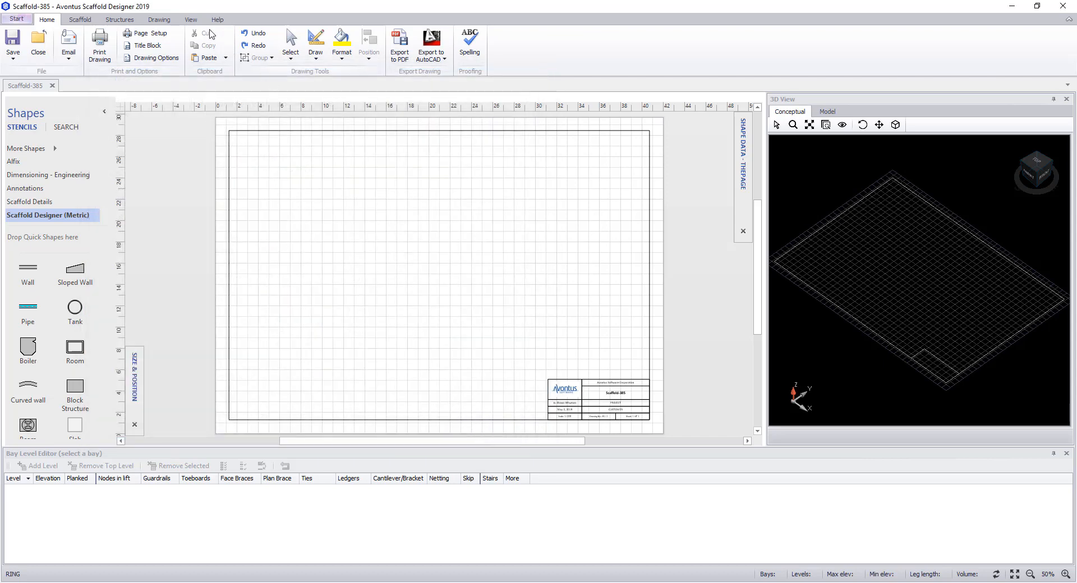
{"action": "mouse_move", "coordinate": [206, 58]}
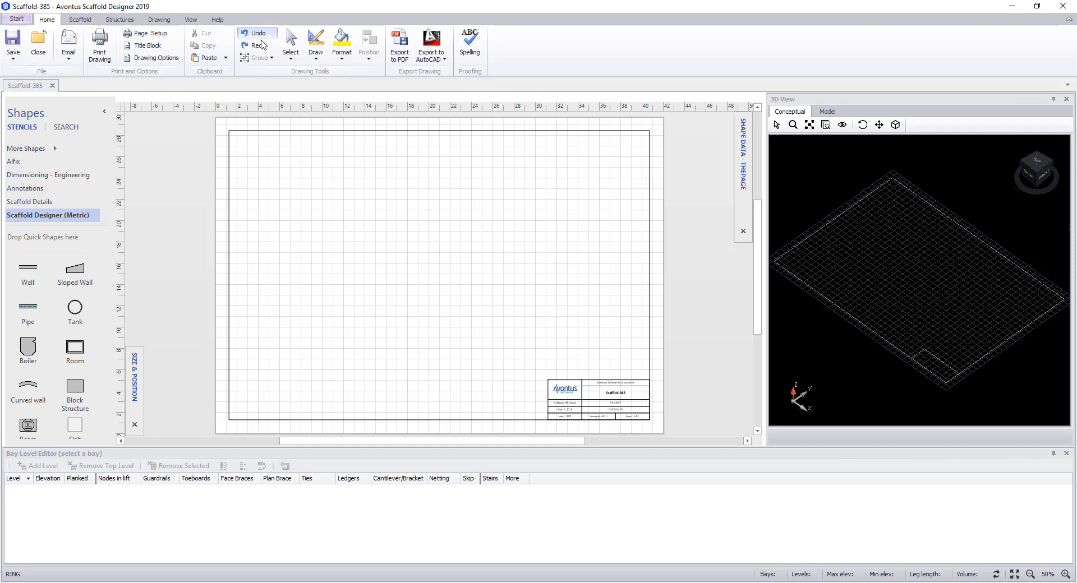
{"action": "mouse_move", "coordinate": [260, 45]}
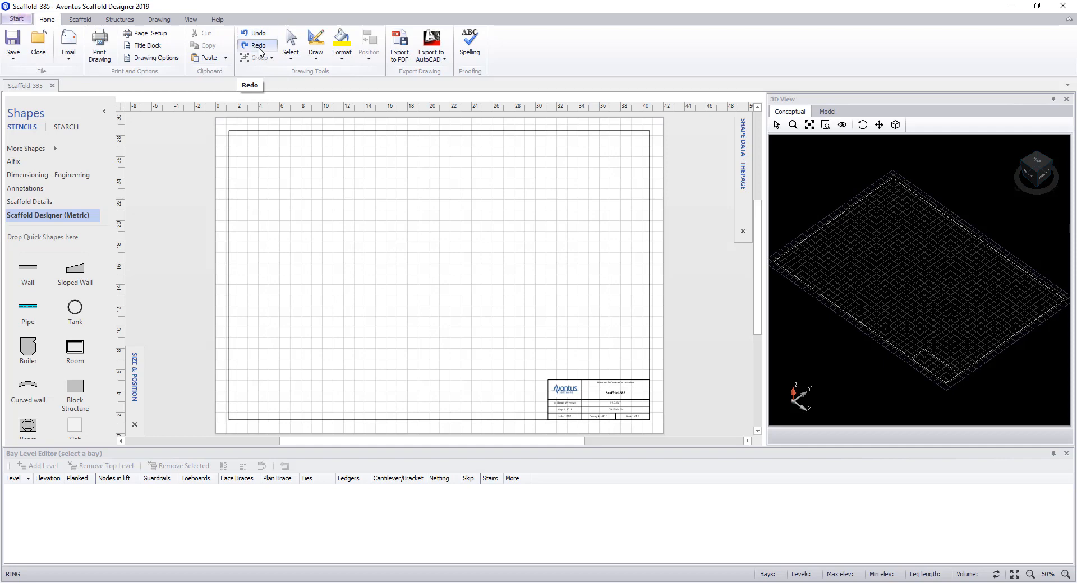
{"action": "left_click", "coordinate": [290, 45]}
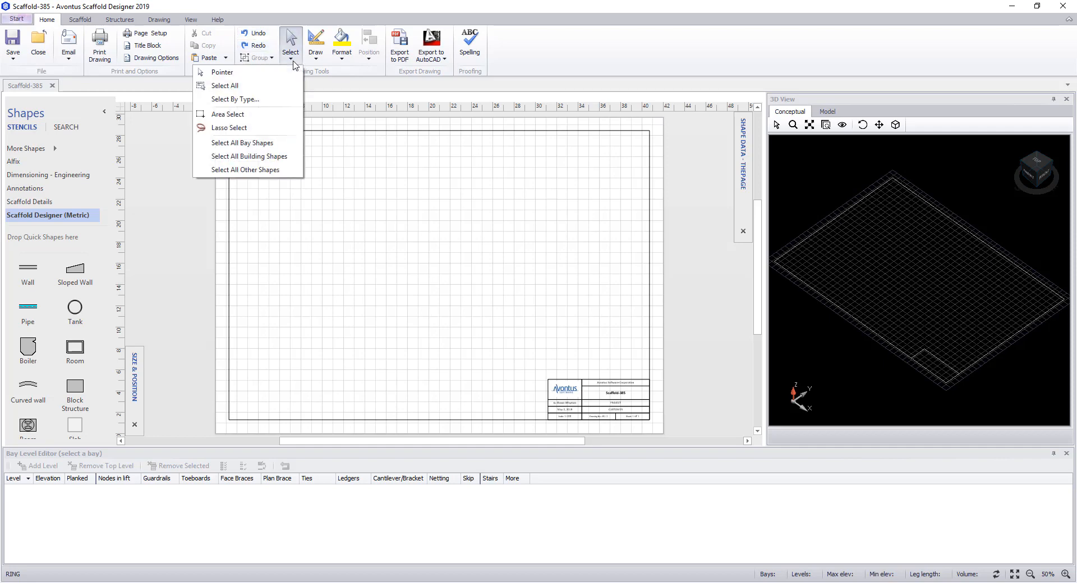
{"action": "left_click", "coordinate": [315, 59]}
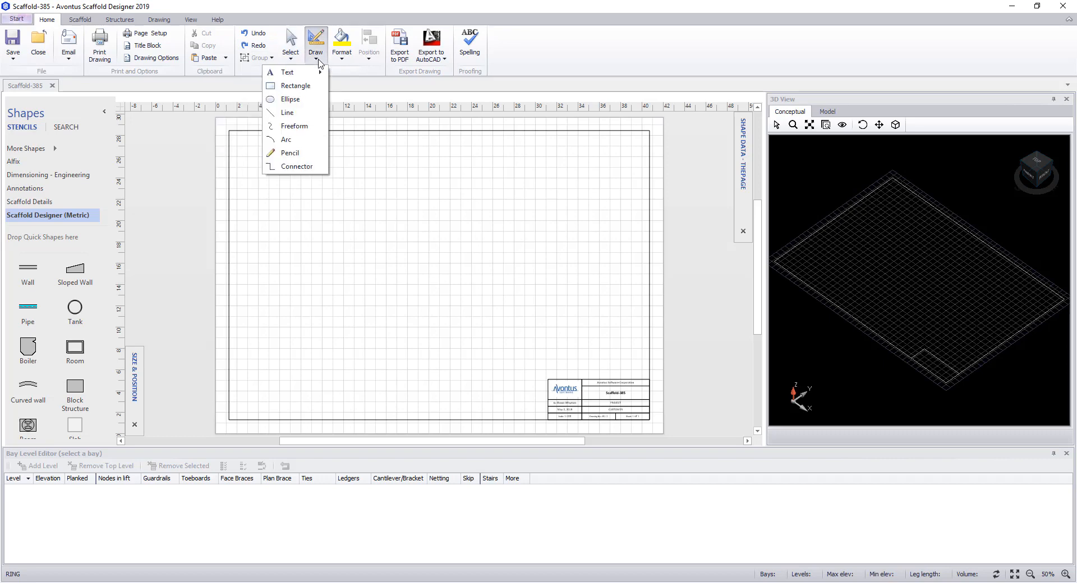
{"action": "left_click", "coordinate": [342, 42]}
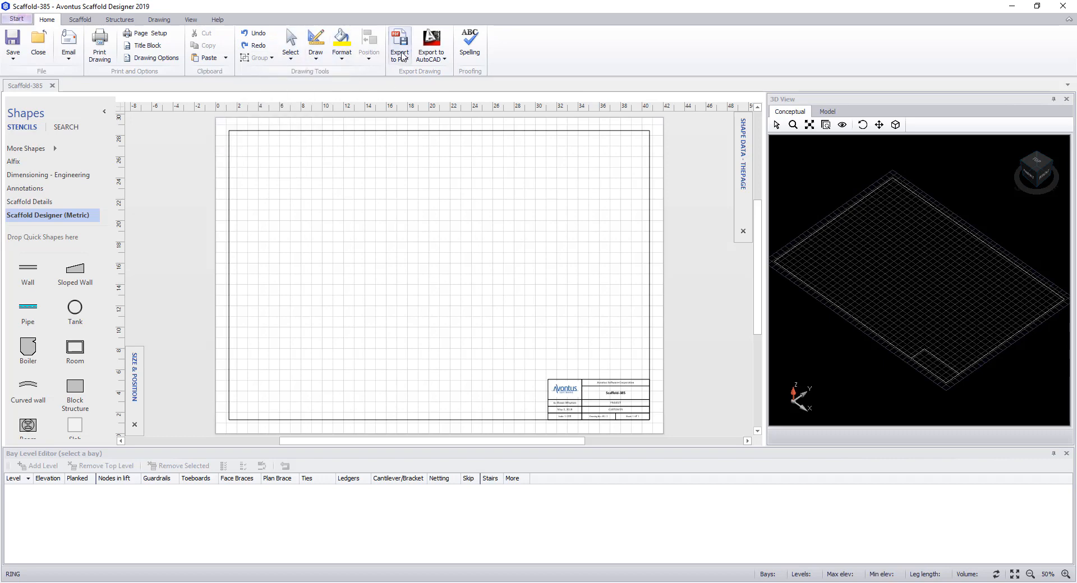
{"action": "mouse_move", "coordinate": [401, 53]}
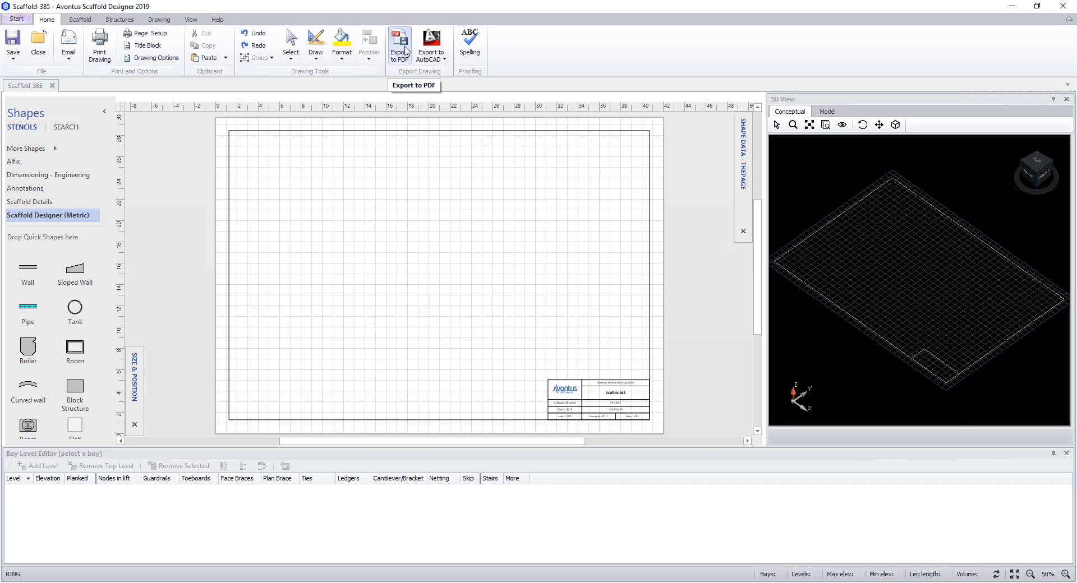
{"action": "left_click", "coordinate": [431, 42]}
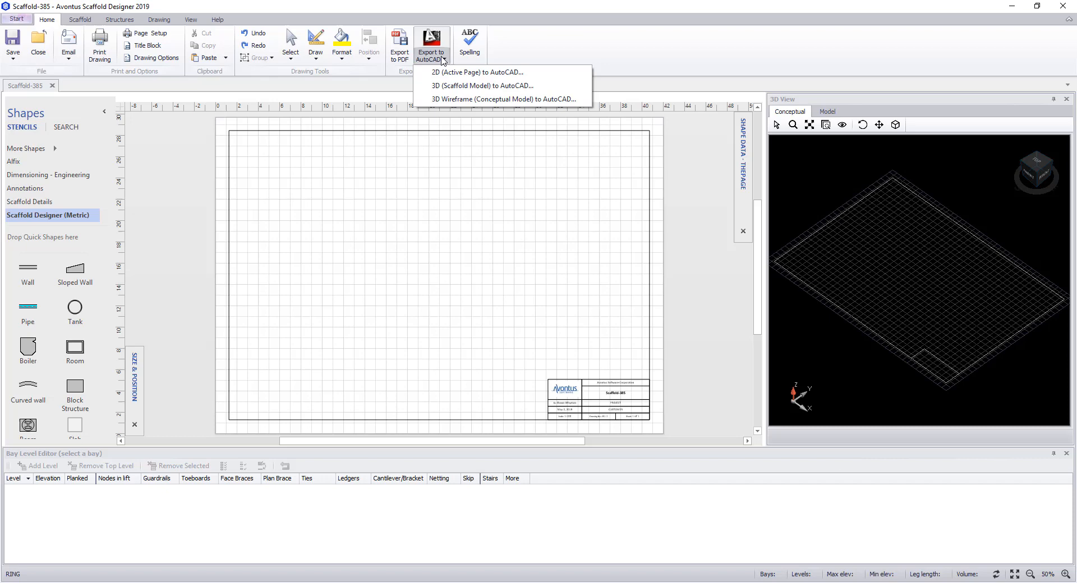
{"action": "mouse_move", "coordinate": [464, 72]}
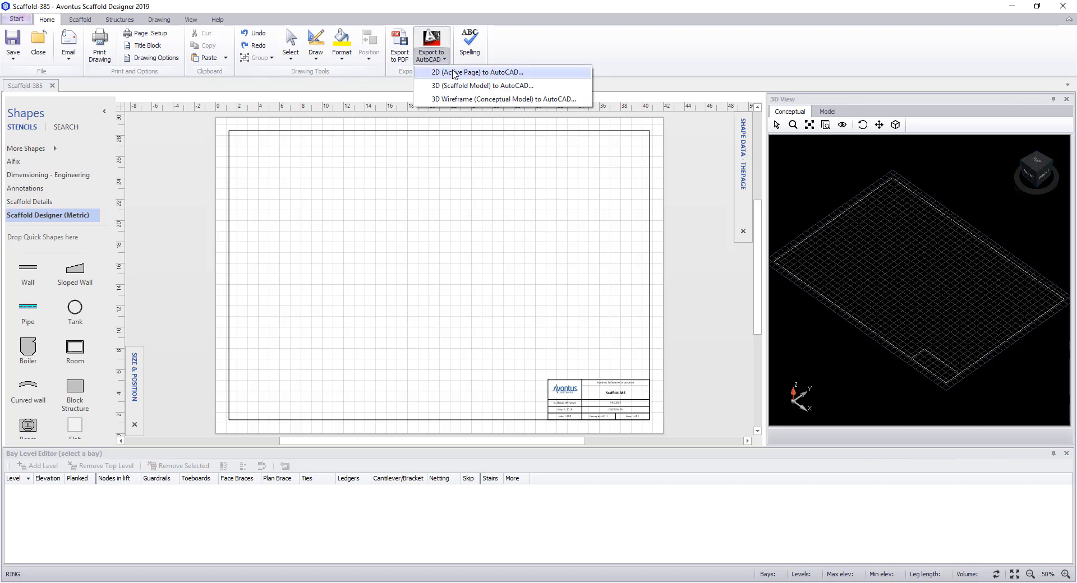
{"action": "mouse_move", "coordinate": [456, 84]}
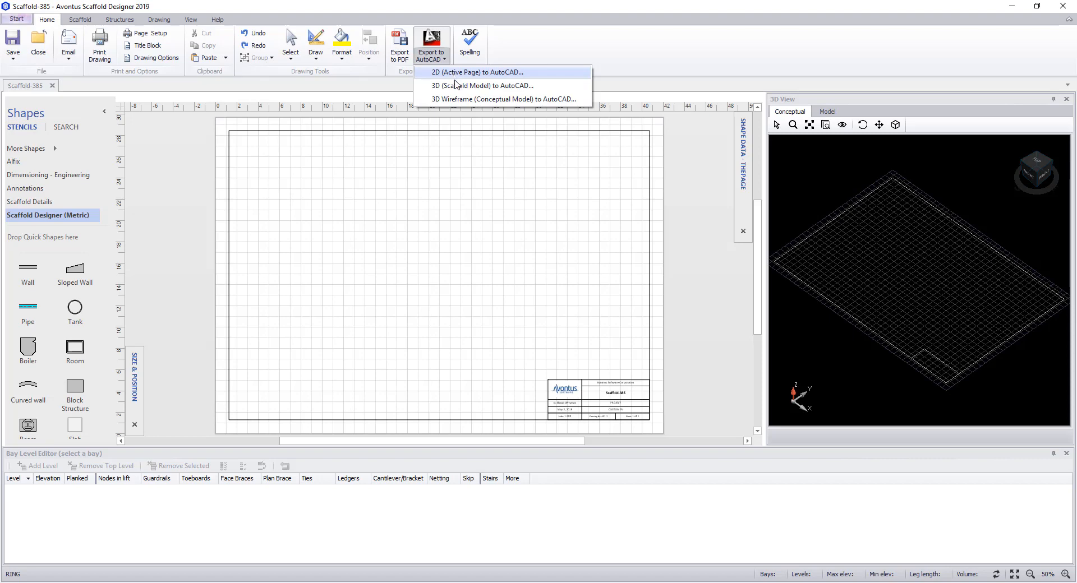
{"action": "mouse_move", "coordinate": [479, 89]}
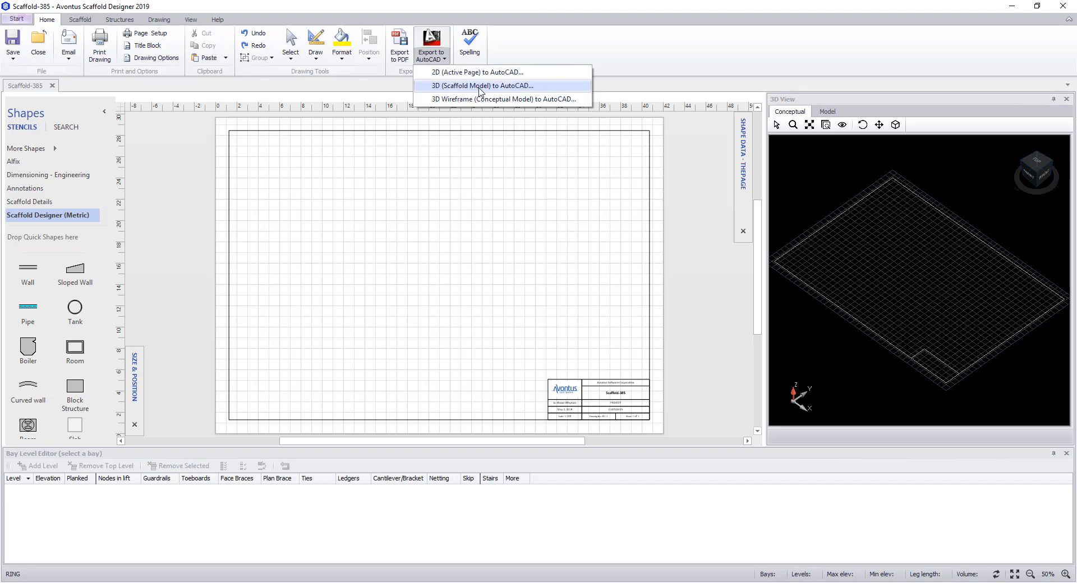
{"action": "mouse_move", "coordinate": [484, 101]}
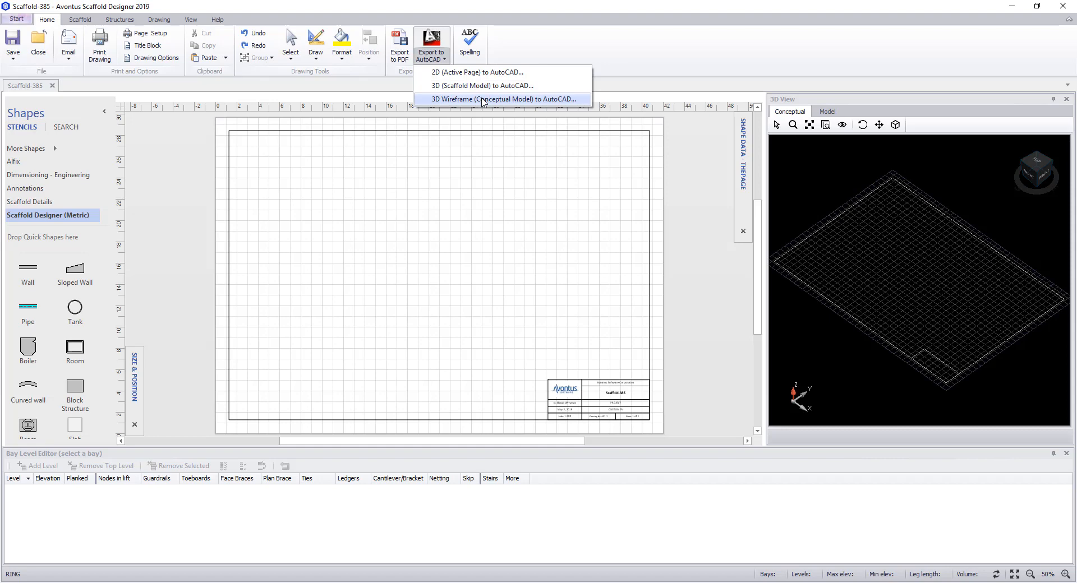
{"action": "mouse_move", "coordinate": [501, 85]}
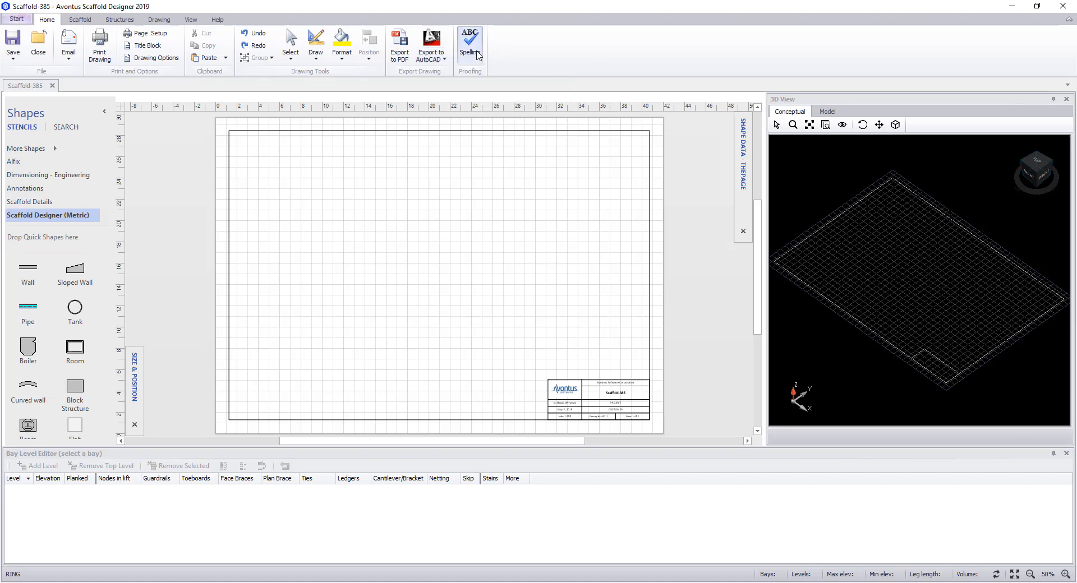
{"action": "mouse_move", "coordinate": [478, 53]}
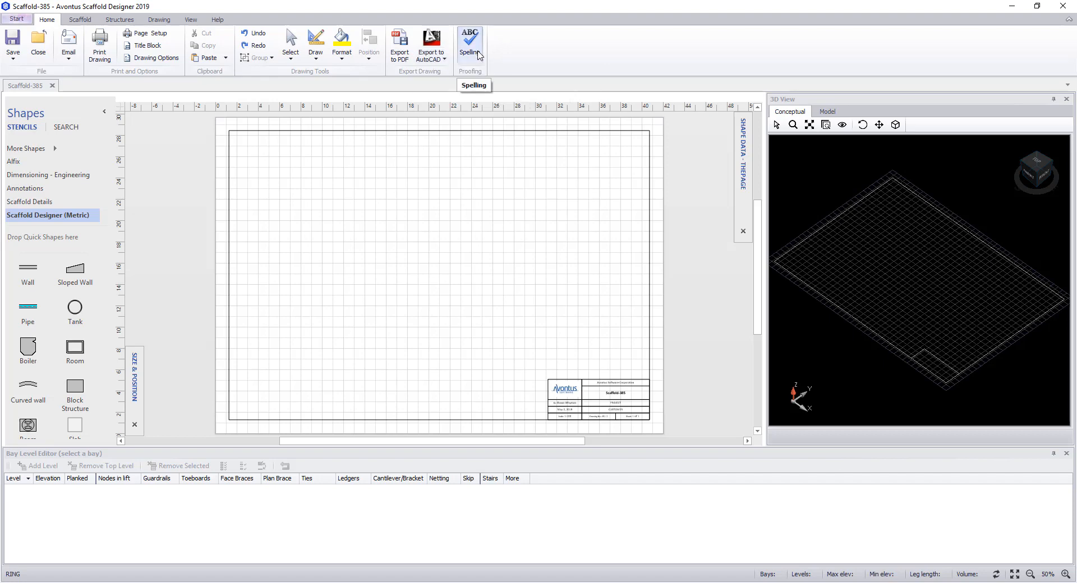
{"action": "mouse_move", "coordinate": [470, 76]}
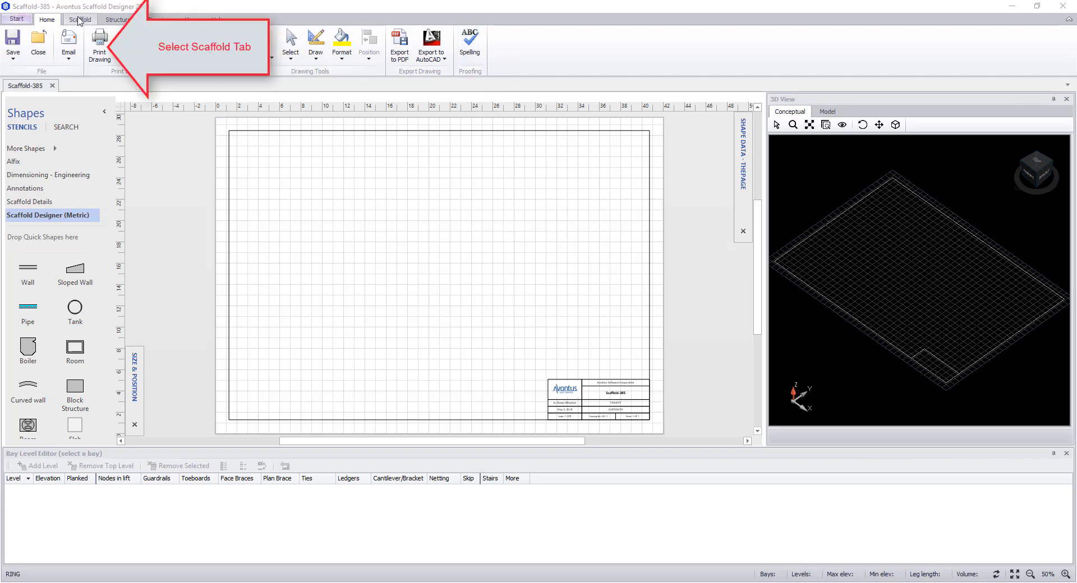
Browse the Scaffold tab's bay tools, then show the stair tower and structure tools.
{"action": "left_click", "coordinate": [74, 19]}
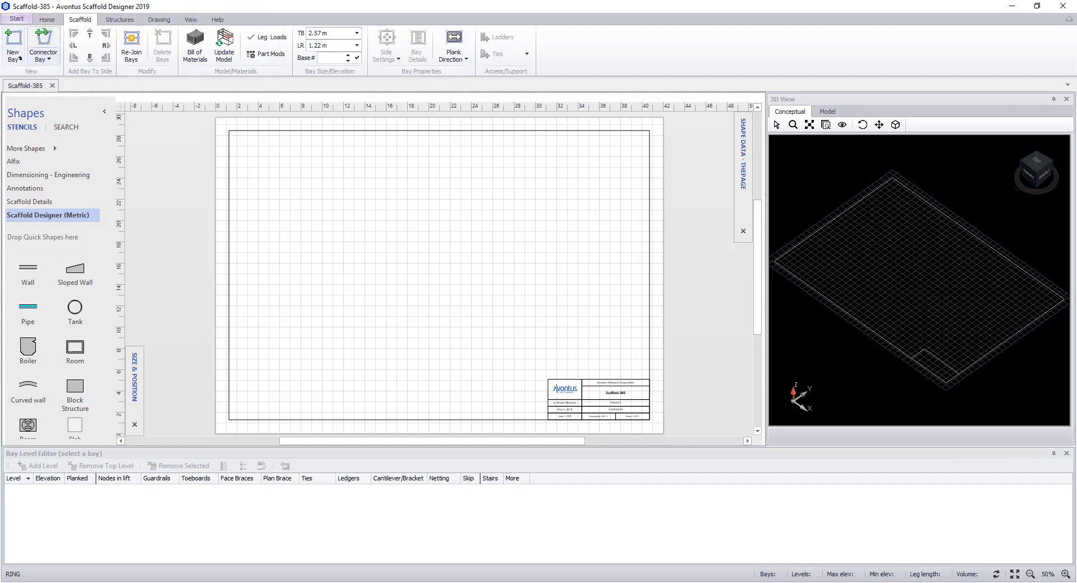
{"action": "mouse_move", "coordinate": [42, 40]}
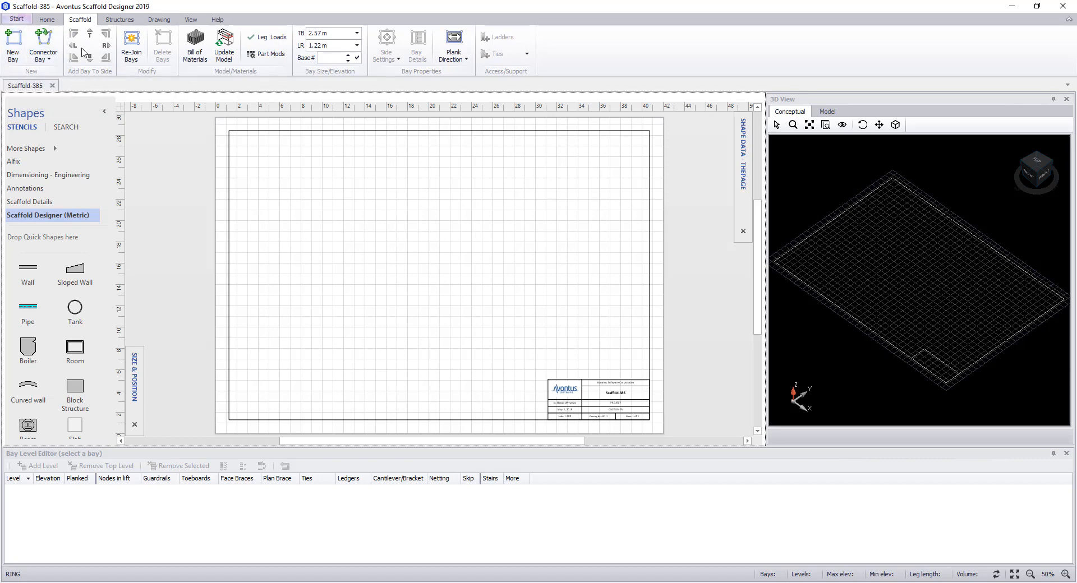
{"action": "mouse_move", "coordinate": [130, 55]}
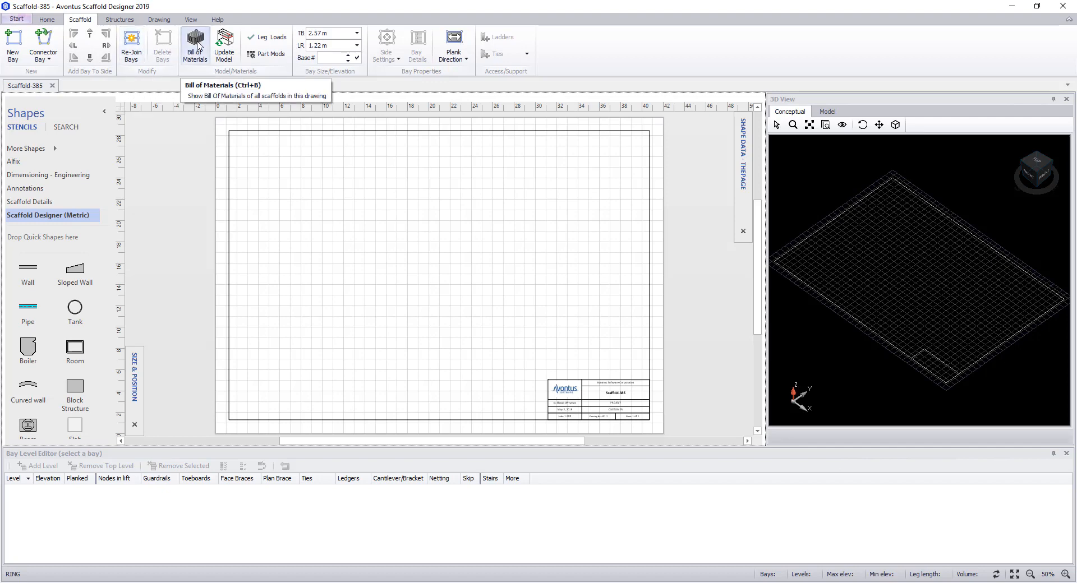
{"action": "mouse_move", "coordinate": [246, 66]}
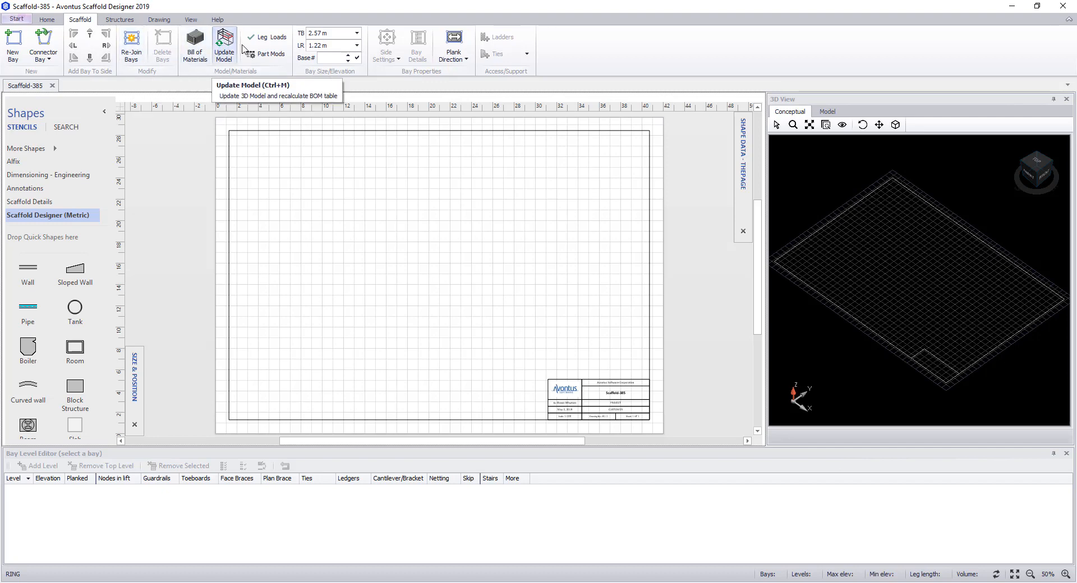
{"action": "mouse_move", "coordinate": [271, 58]}
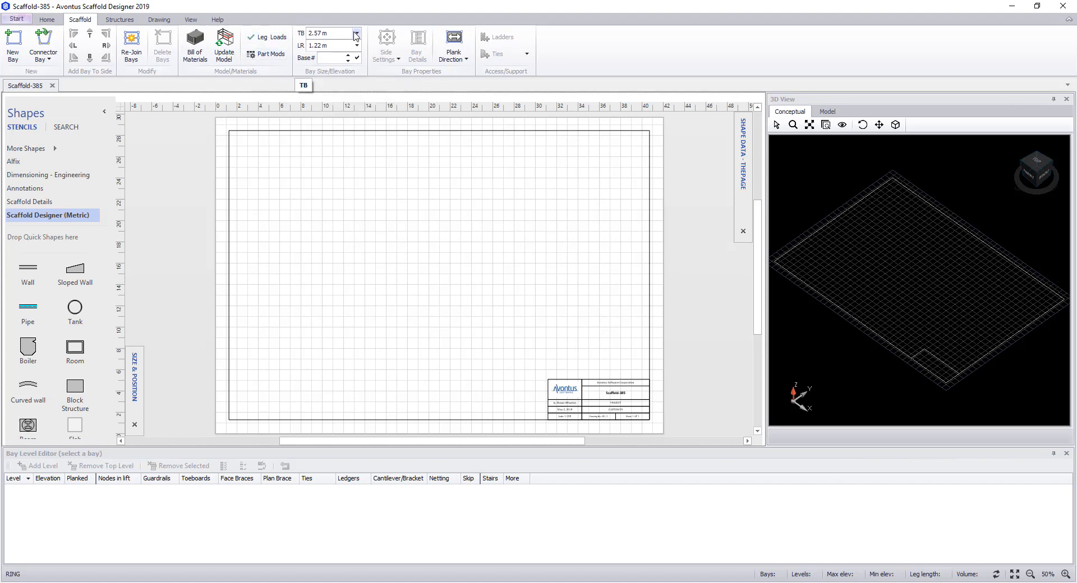
{"action": "mouse_move", "coordinate": [387, 45]}
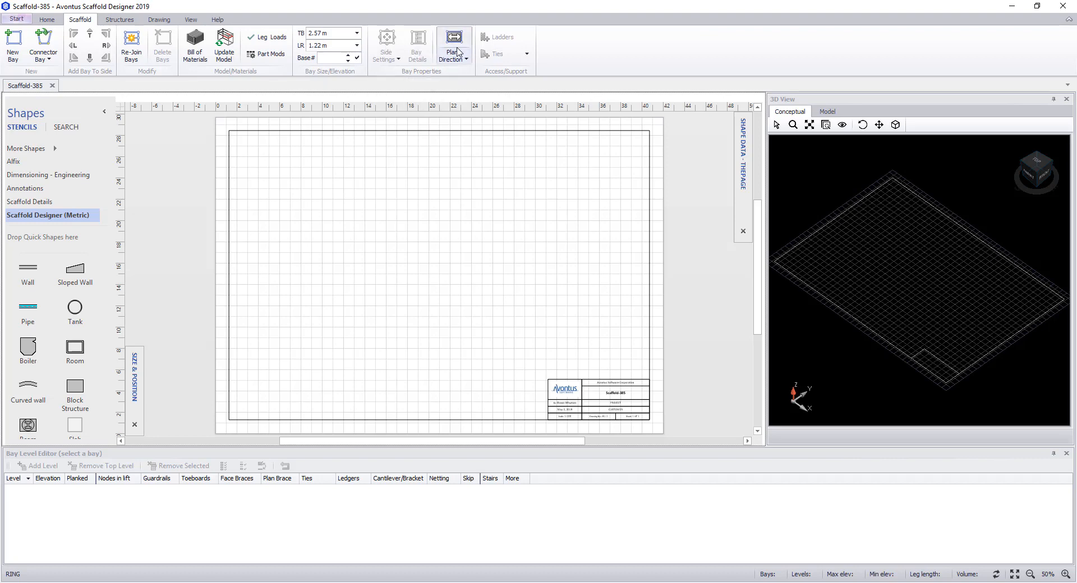
{"action": "mouse_move", "coordinate": [502, 37]}
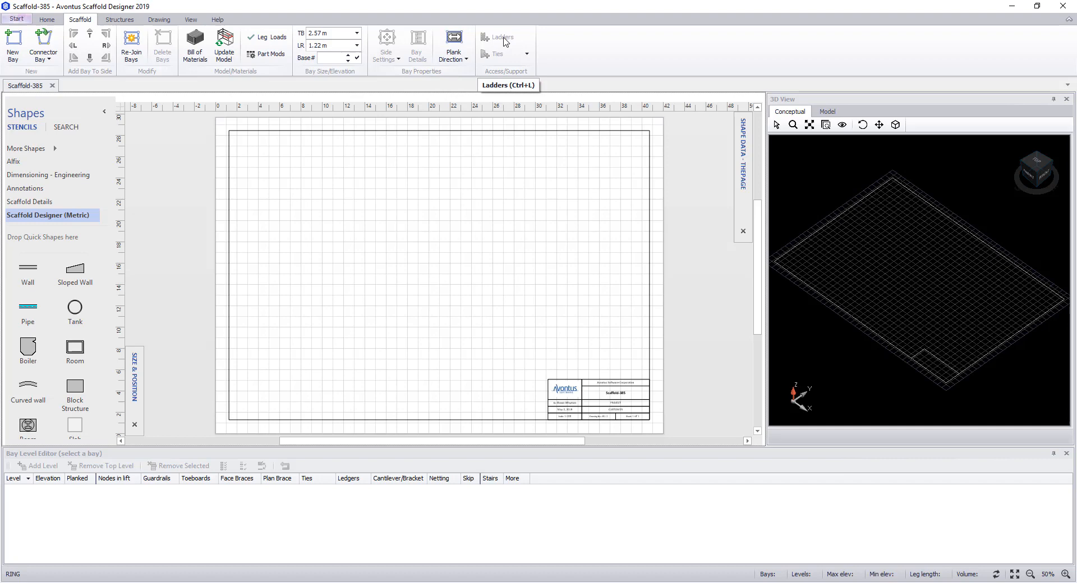
{"action": "mouse_move", "coordinate": [504, 57]}
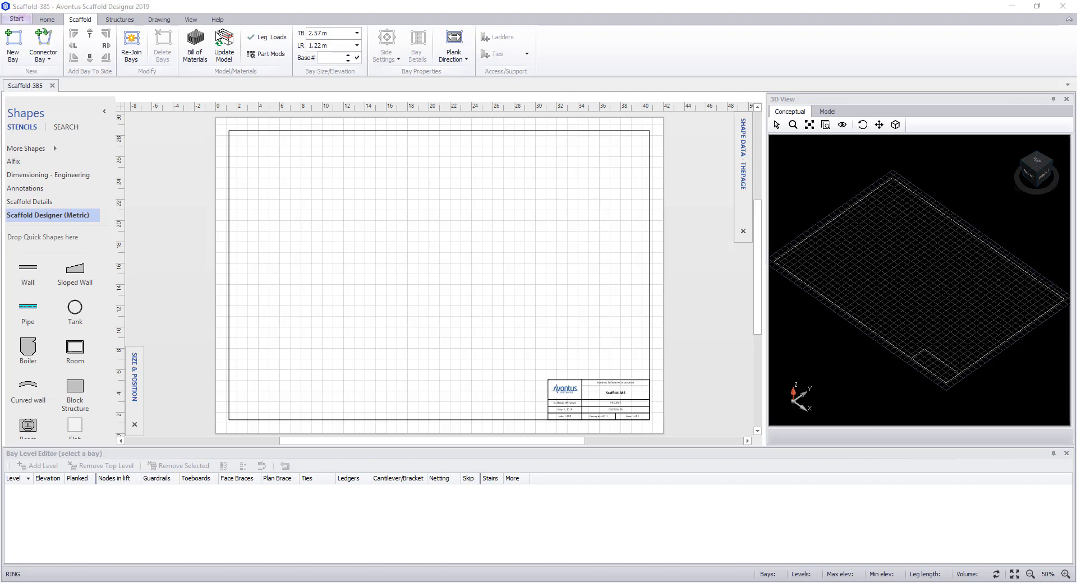
{"action": "left_click", "coordinate": [120, 19]}
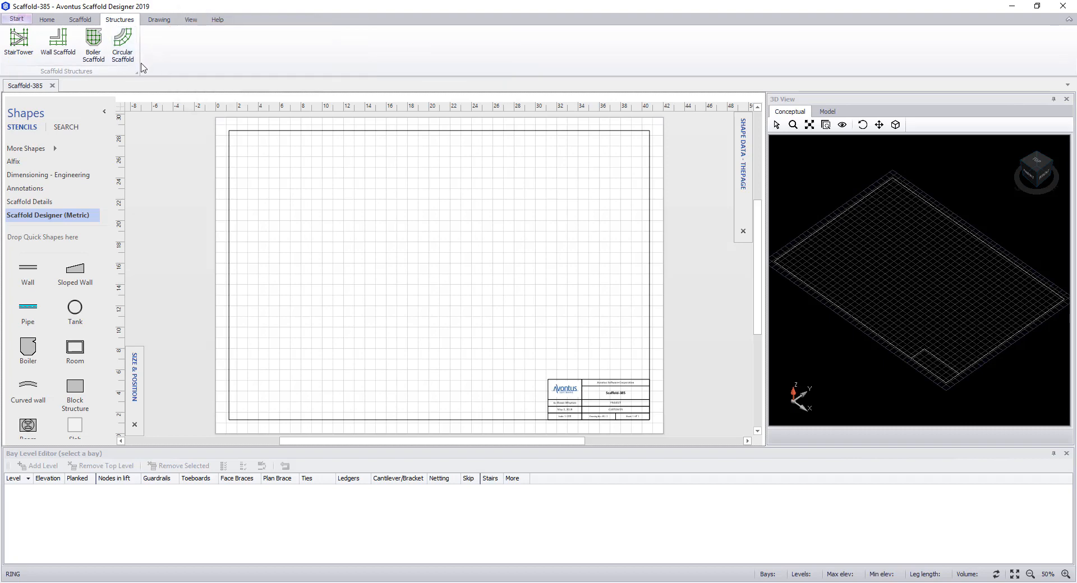
{"action": "mouse_move", "coordinate": [128, 74]}
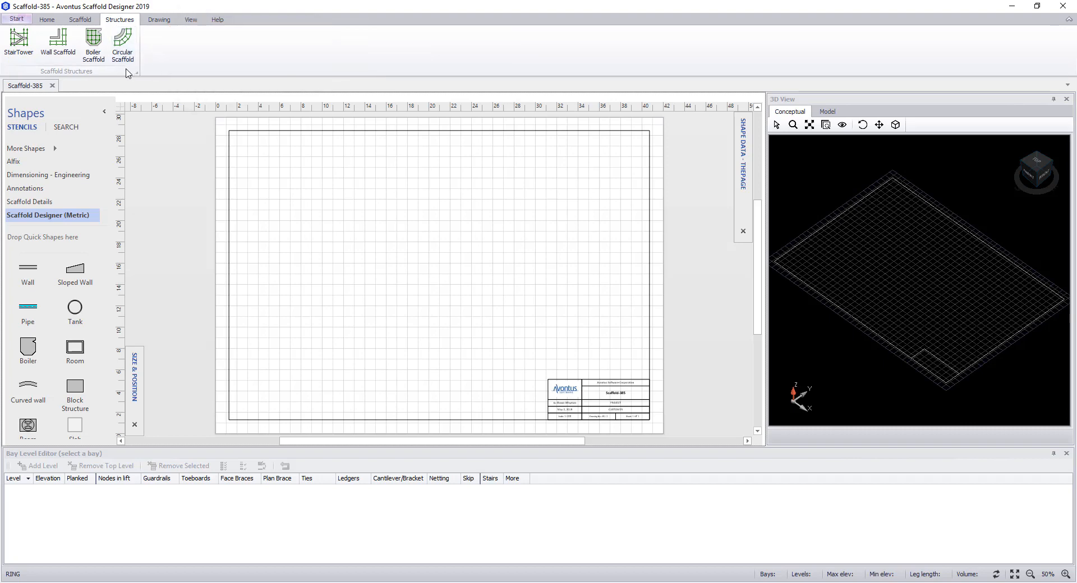
{"action": "mouse_move", "coordinate": [19, 43]}
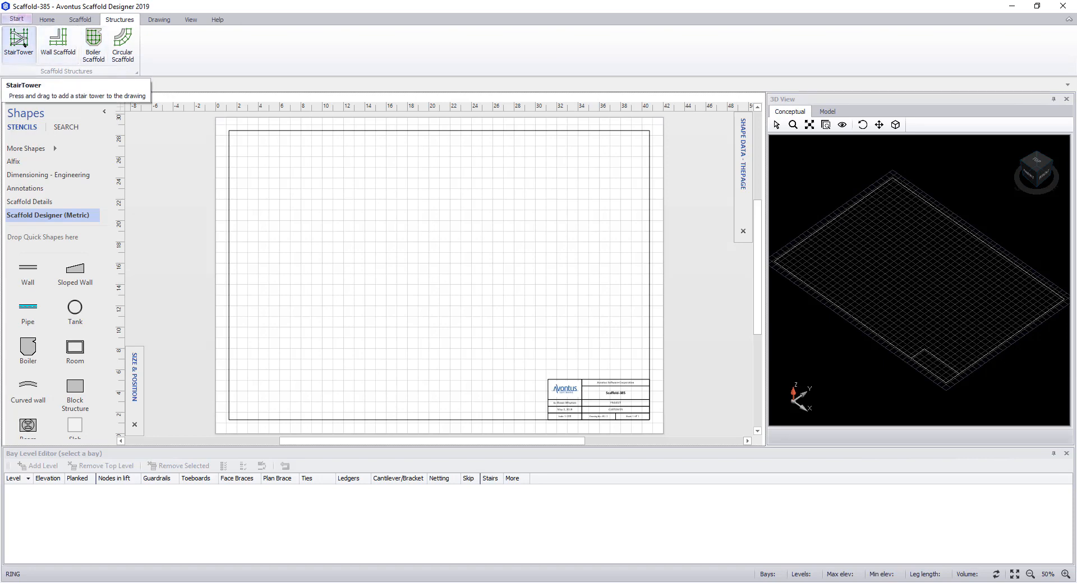
{"action": "mouse_move", "coordinate": [55, 52]}
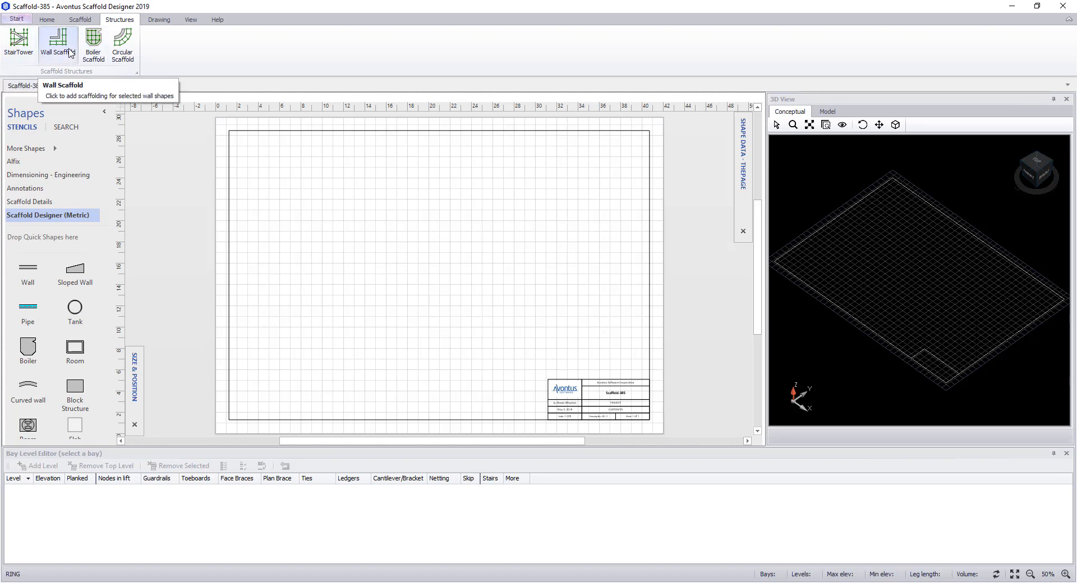
{"action": "mouse_move", "coordinate": [77, 50]}
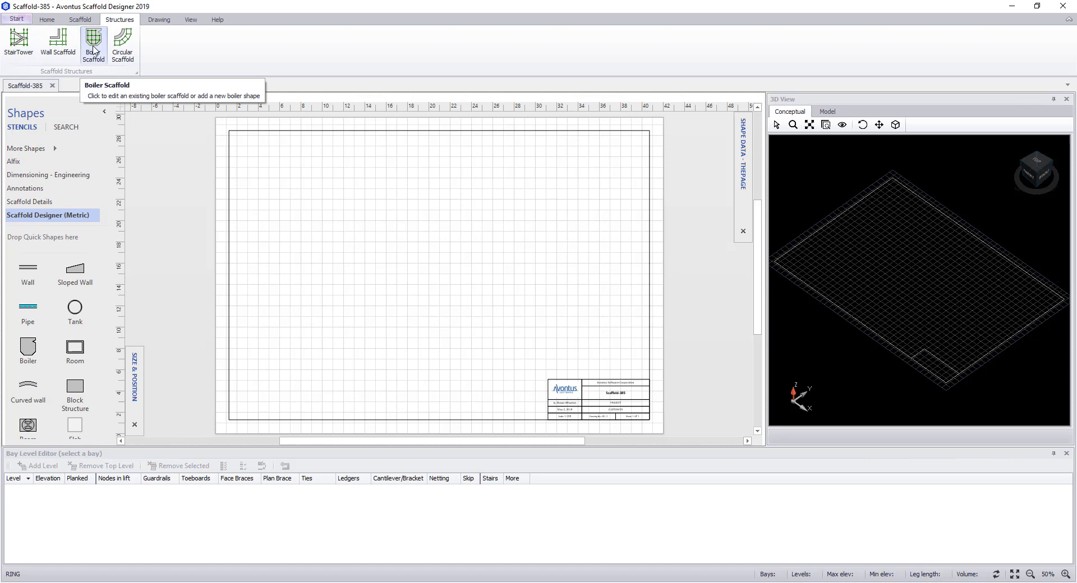
{"action": "mouse_move", "coordinate": [126, 45]}
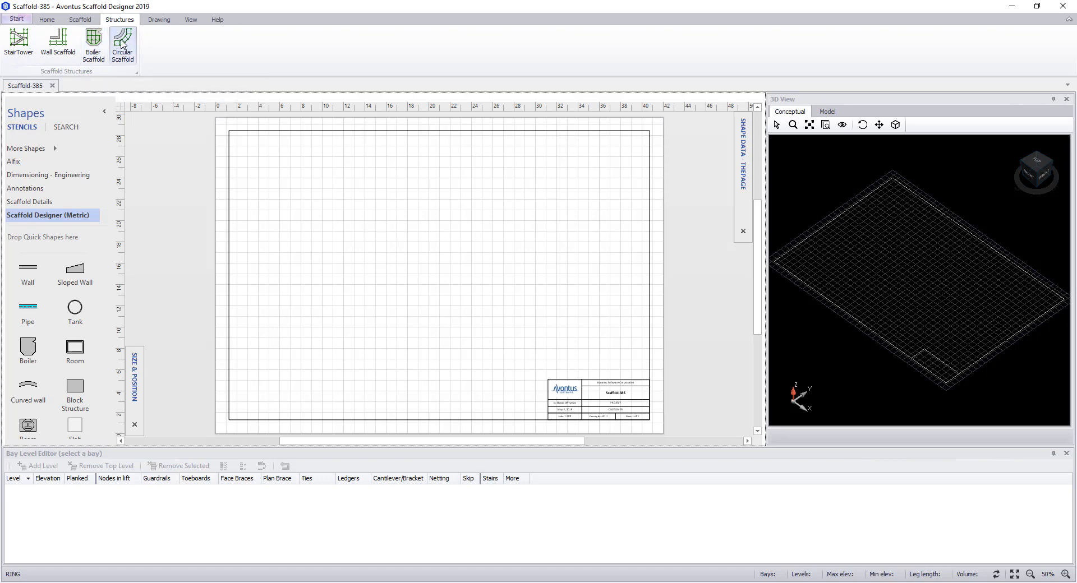
{"action": "mouse_move", "coordinate": [132, 60]}
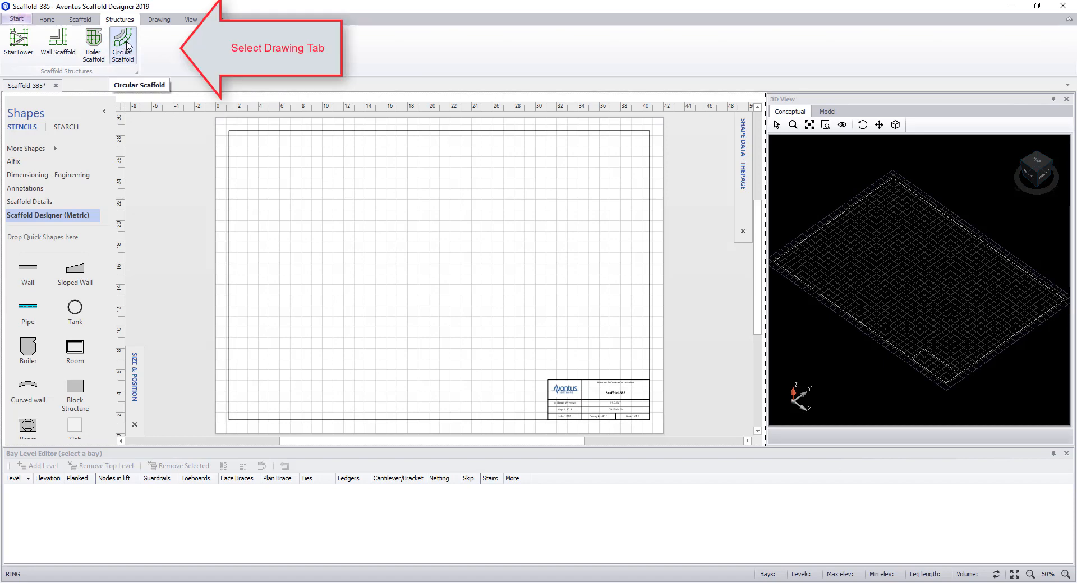
Switch to the Drawing tab showing shape, text, image and wall tools.
{"action": "left_click", "coordinate": [159, 19]}
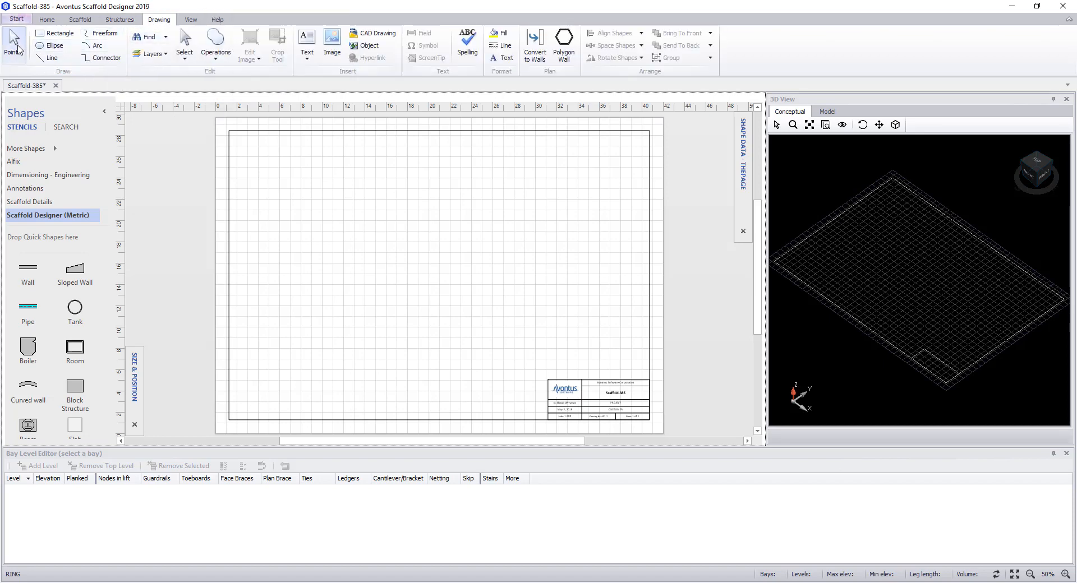
{"action": "mouse_move", "coordinate": [16, 42]}
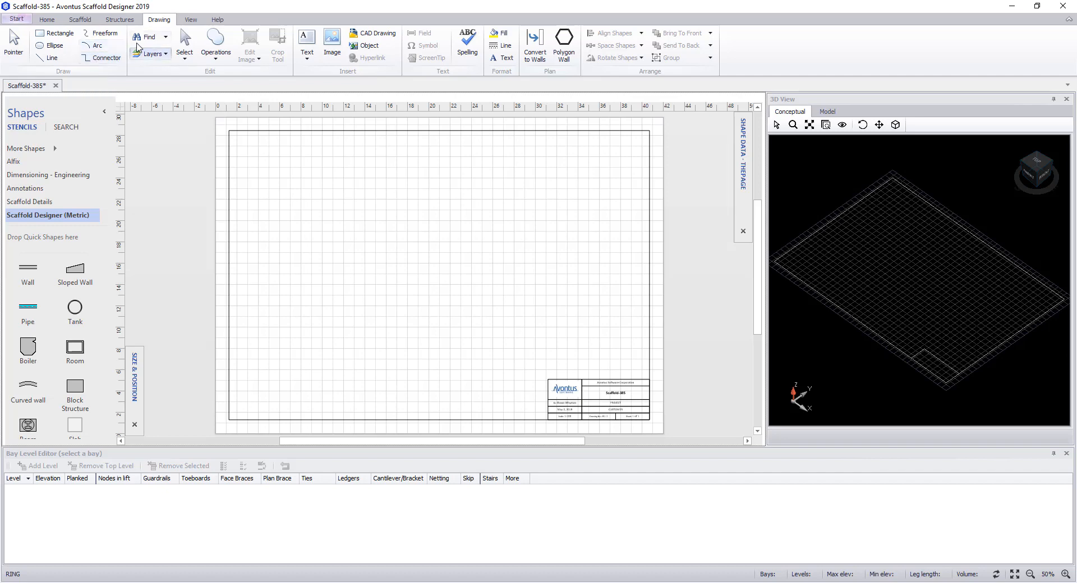
Browse the find, layer and selection options, then pick the Rectangle tool.
{"action": "left_click", "coordinate": [164, 37]}
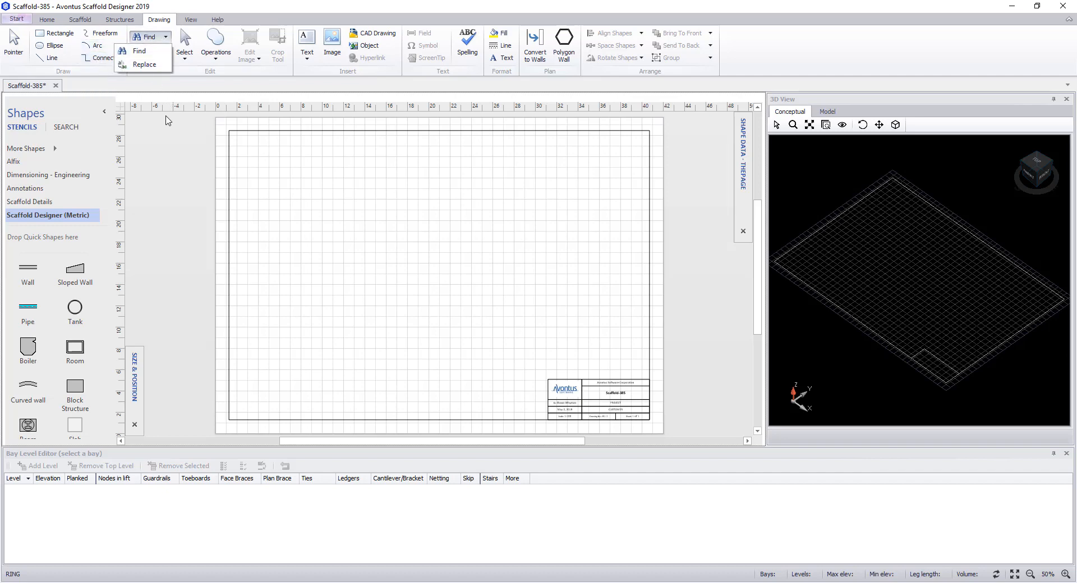
{"action": "left_click", "coordinate": [163, 53]}
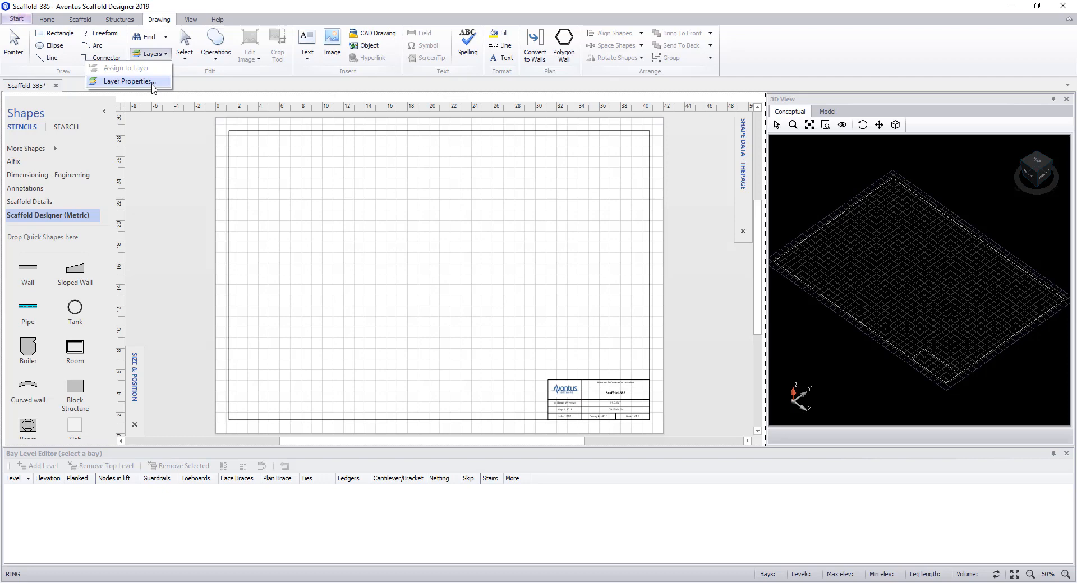
{"action": "left_click", "coordinate": [184, 43]}
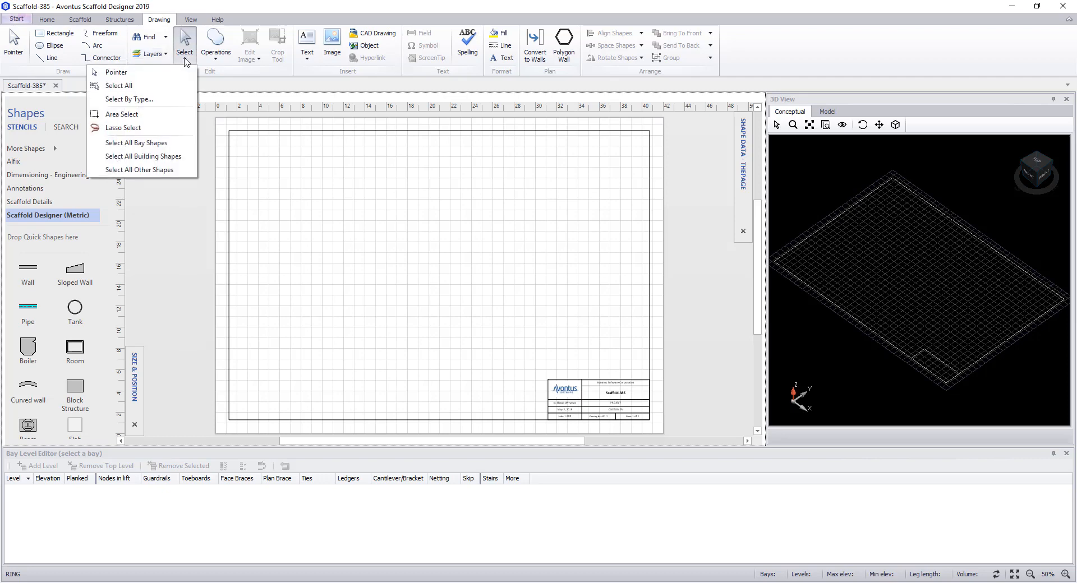
{"action": "mouse_move", "coordinate": [216, 52]}
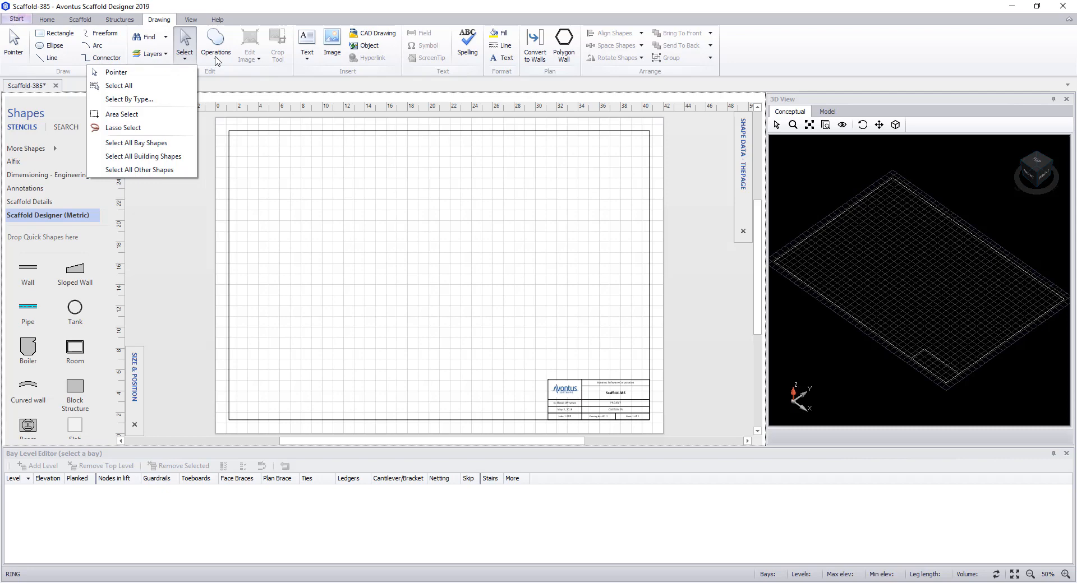
{"action": "left_click", "coordinate": [216, 41]}
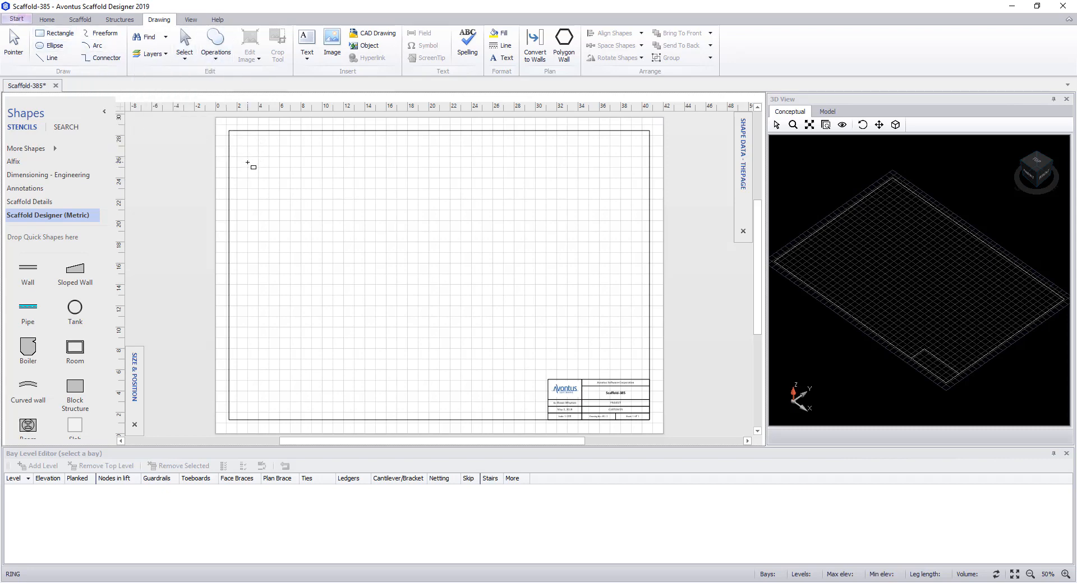
Draw rectangles and merge them into a notched outline with an inner opening.
{"action": "left_click_drag", "start_coordinate": [247, 164], "coordinate": [366, 241]}
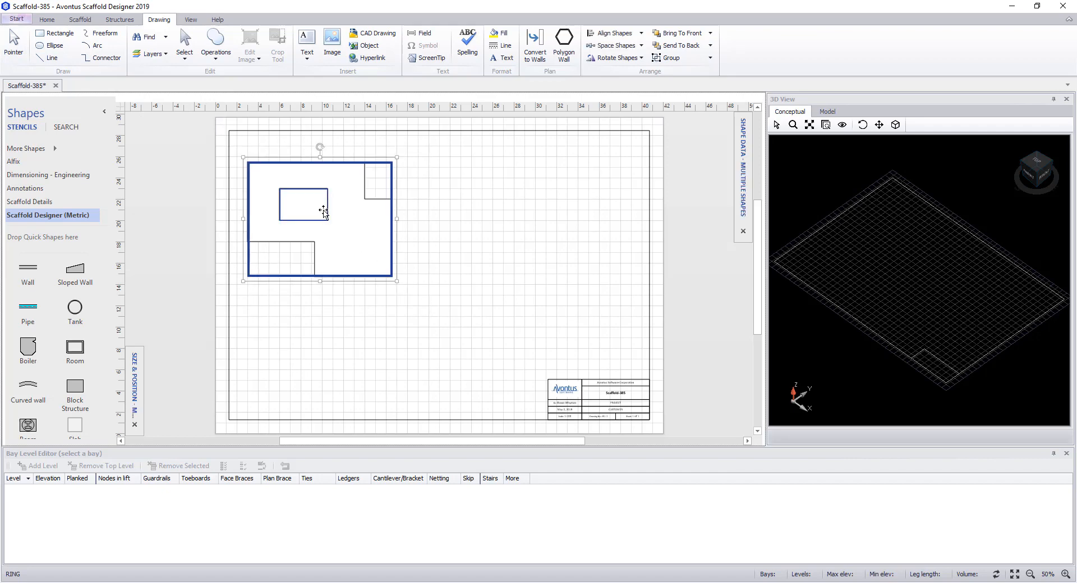
{"action": "left_click", "coordinate": [215, 42]}
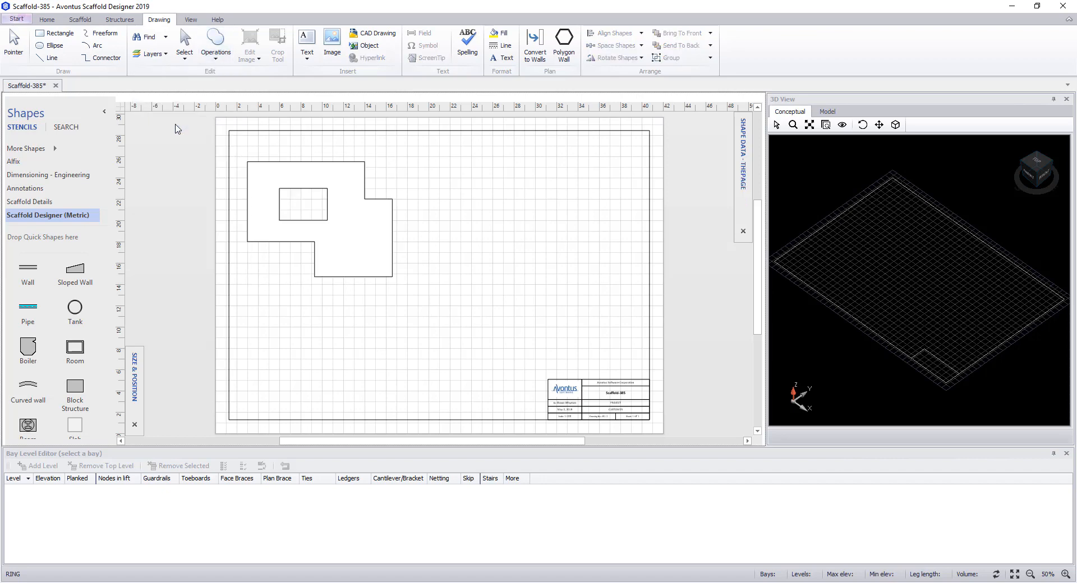
{"action": "mouse_move", "coordinate": [436, 208]}
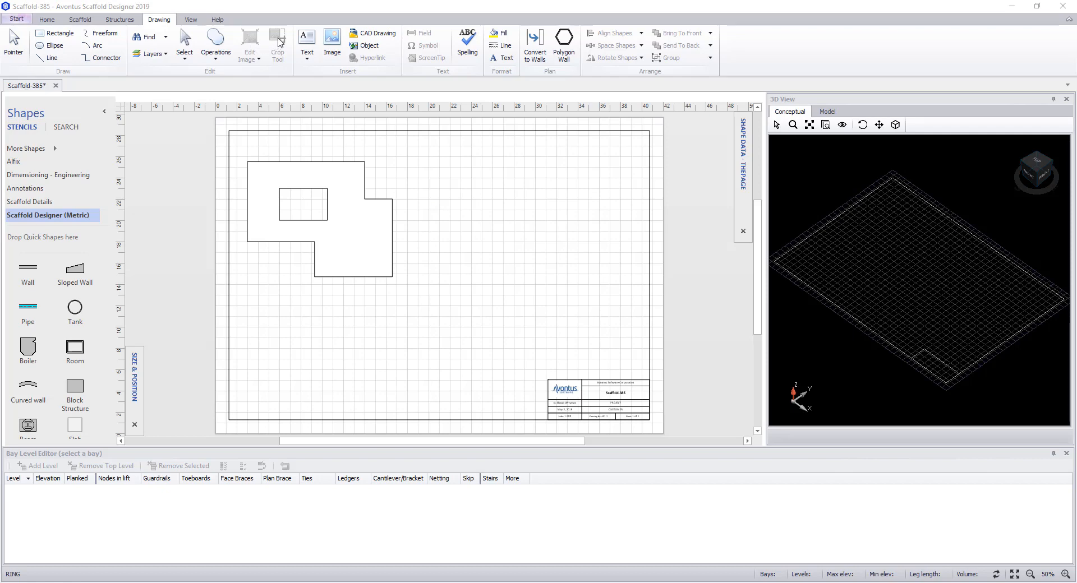
{"action": "mouse_move", "coordinate": [305, 66]}
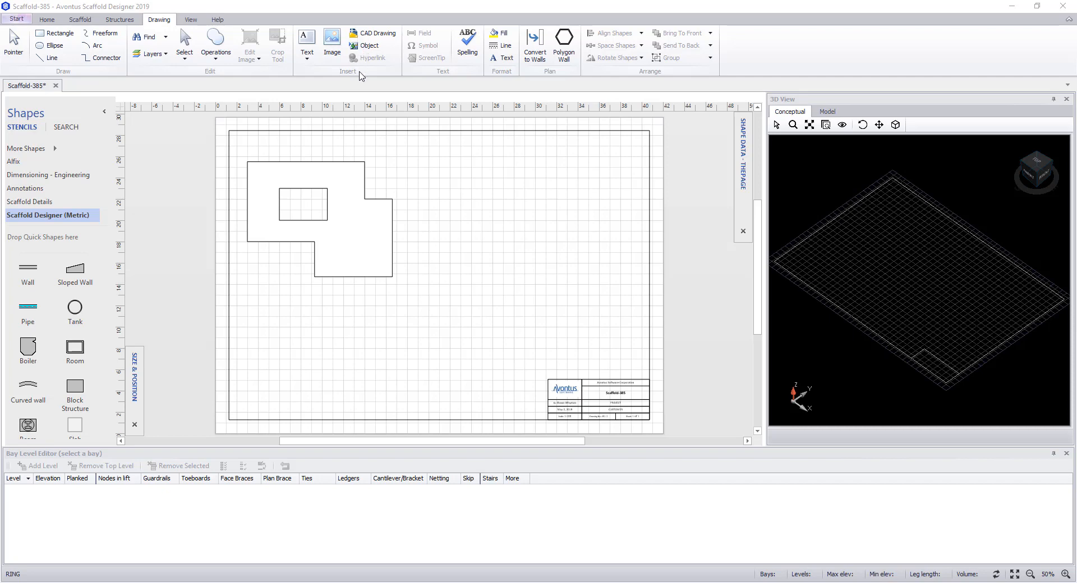
{"action": "mouse_move", "coordinate": [433, 29]}
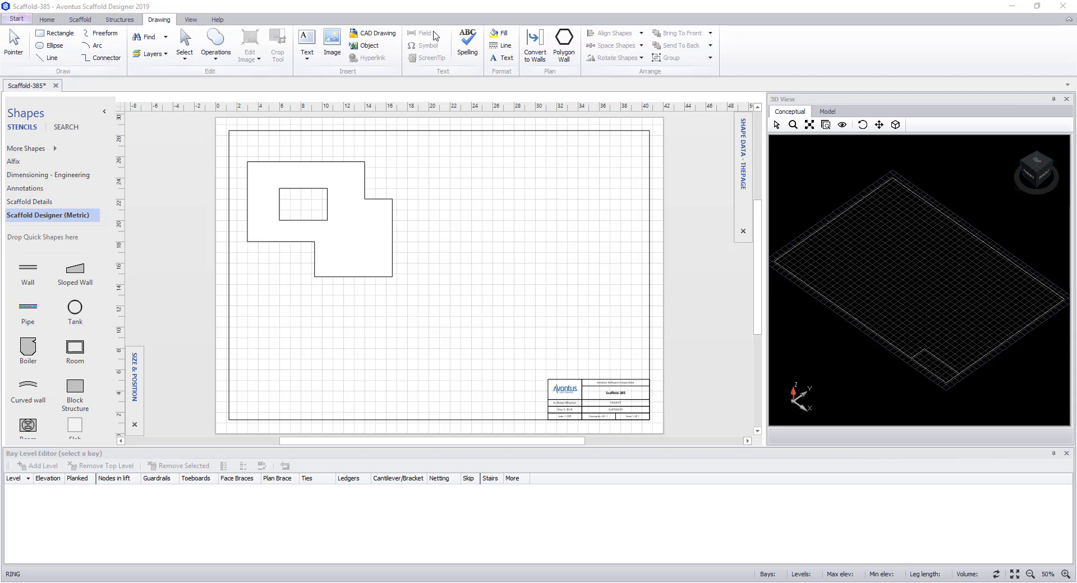
{"action": "mouse_move", "coordinate": [434, 67]}
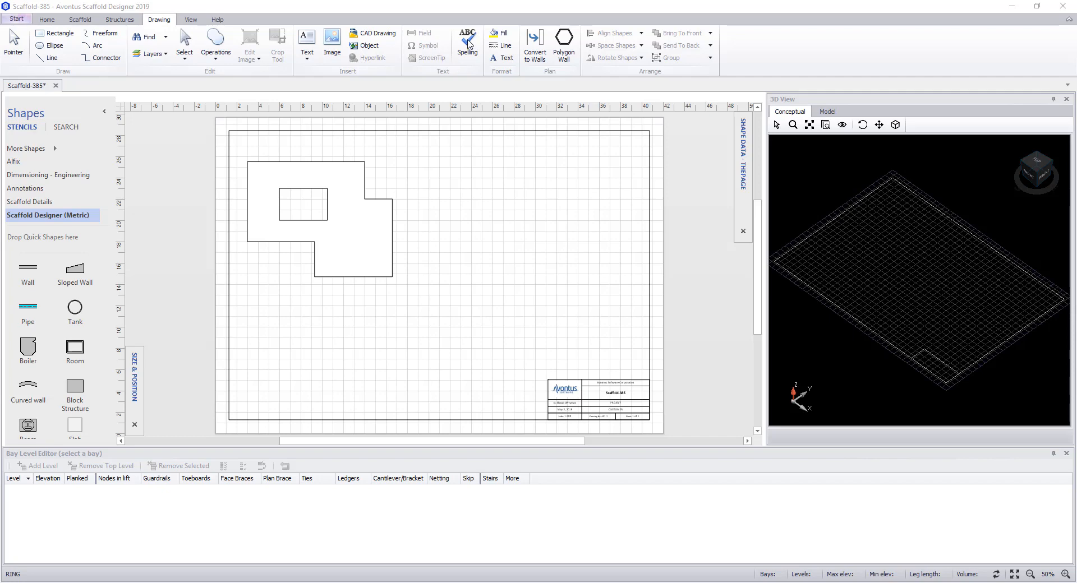
{"action": "mouse_move", "coordinate": [515, 35]}
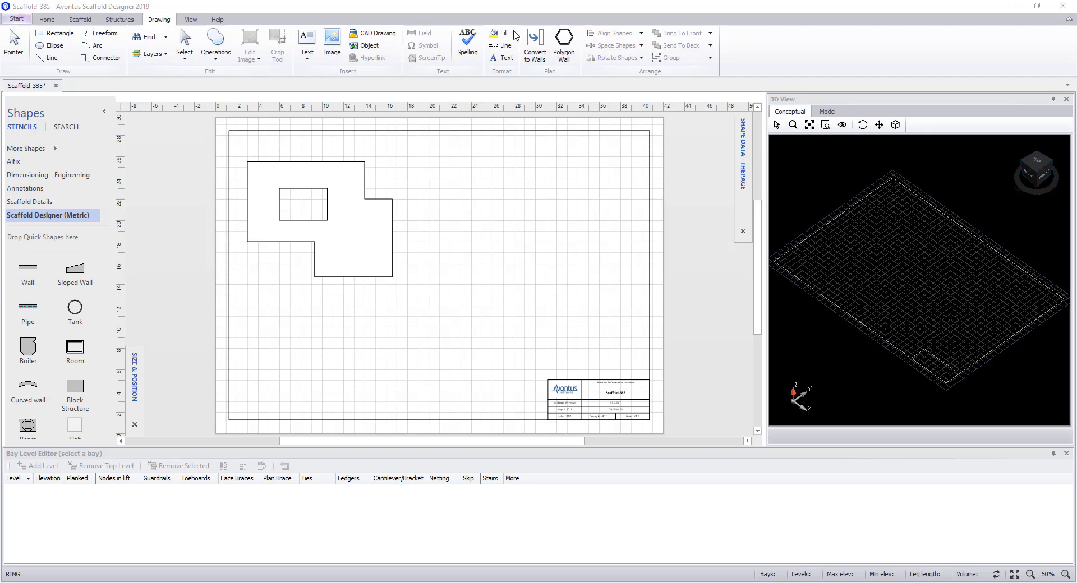
{"action": "mouse_move", "coordinate": [504, 67]}
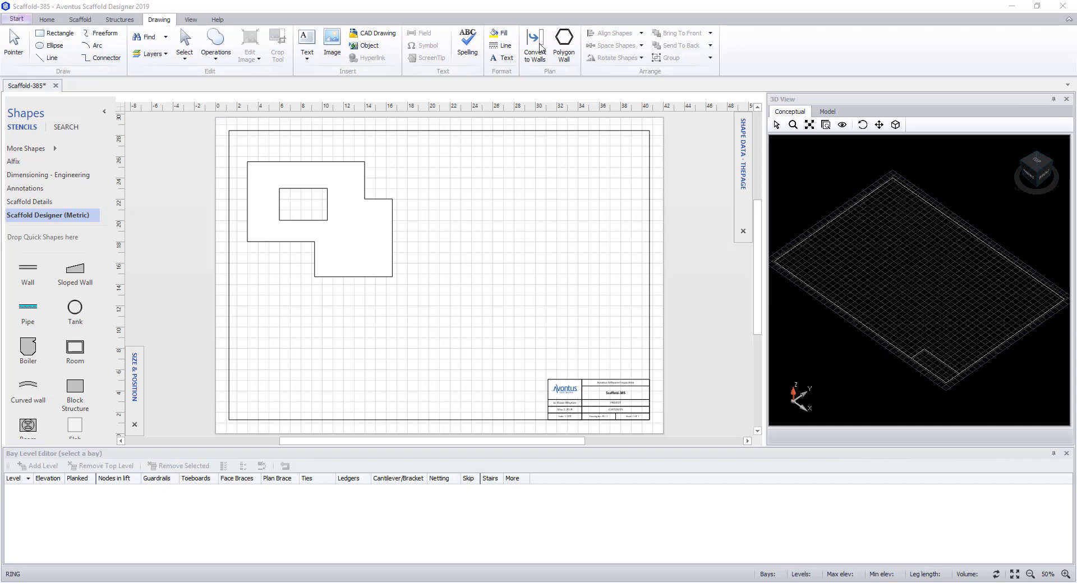
{"action": "mouse_move", "coordinate": [563, 41]}
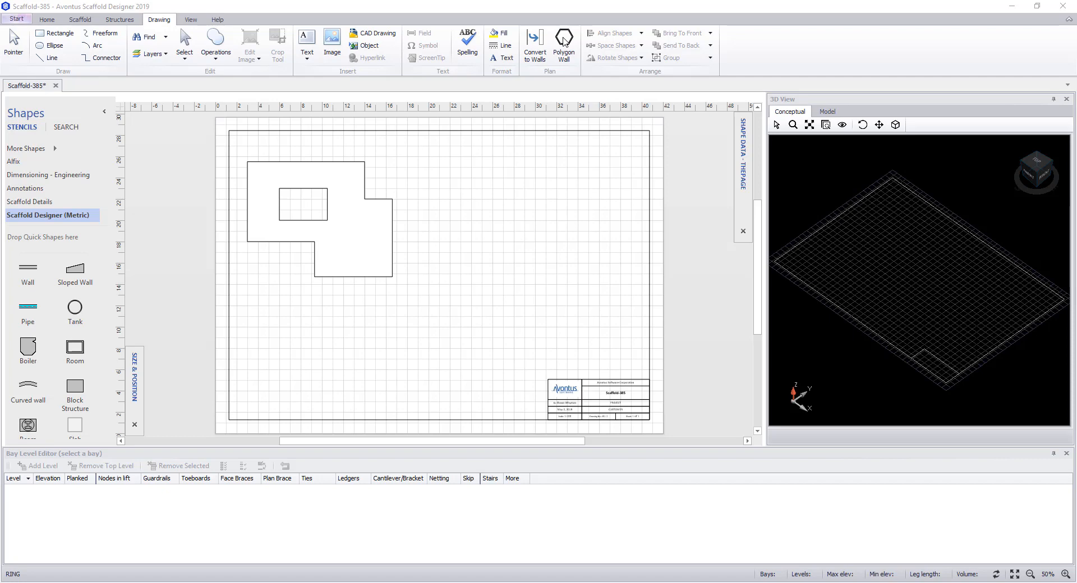
{"action": "mouse_move", "coordinate": [629, 34]}
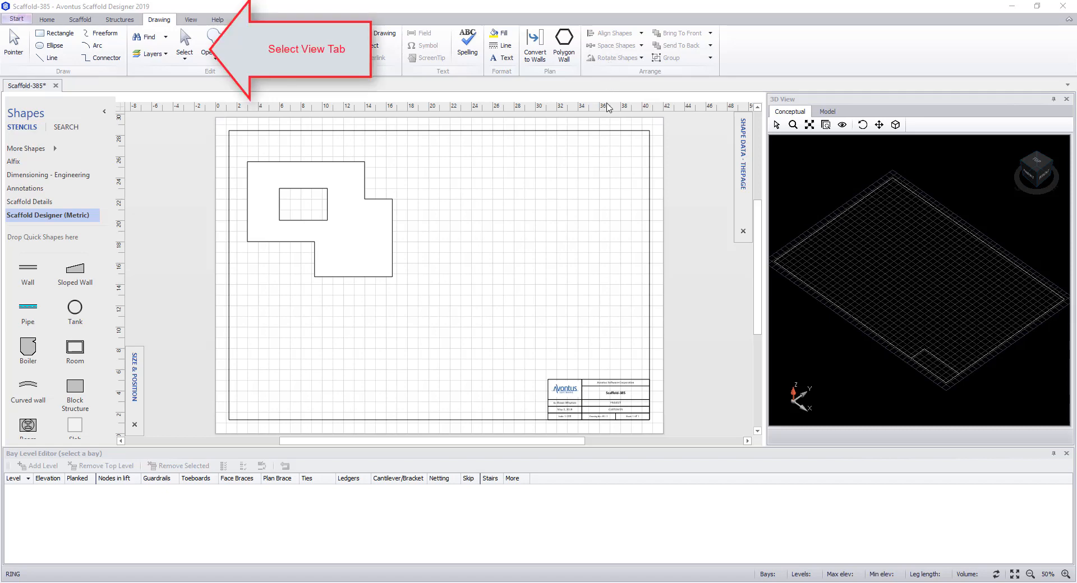
Switch to the View tab with its display and window tools.
{"action": "left_click", "coordinate": [190, 19]}
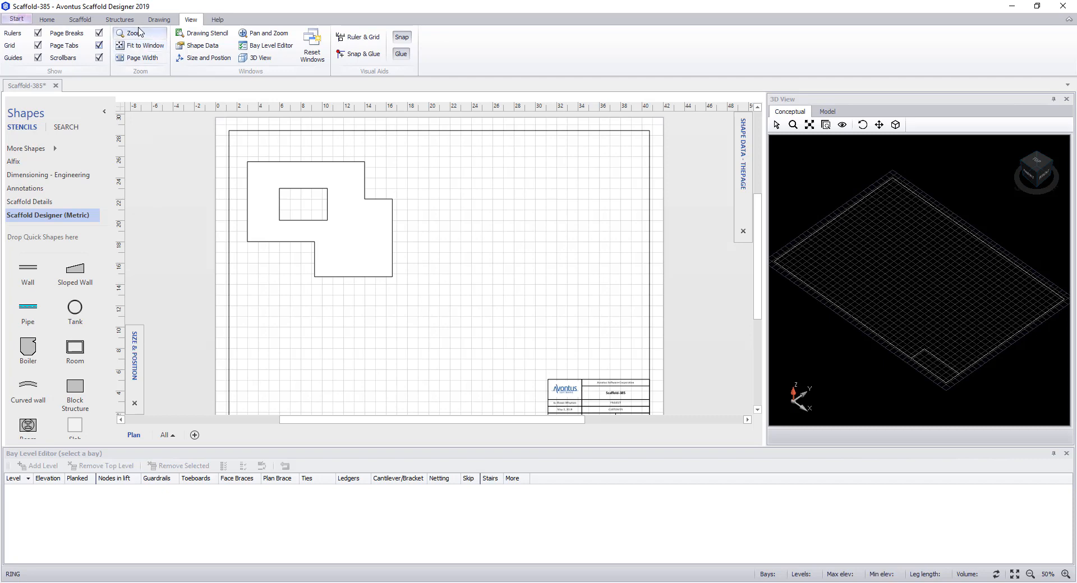
{"action": "mouse_move", "coordinate": [143, 46]}
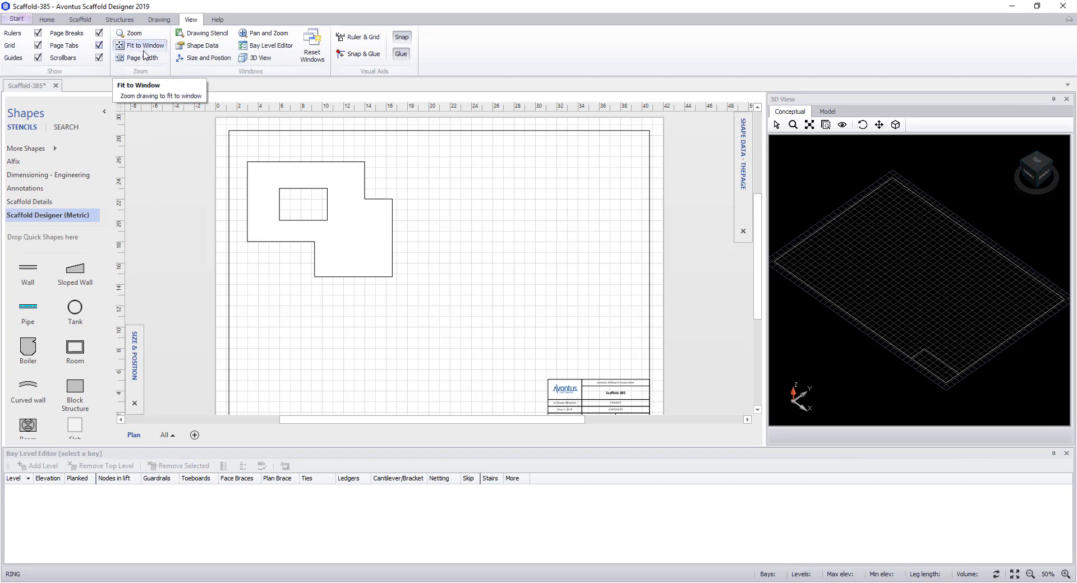
{"action": "mouse_move", "coordinate": [144, 60]}
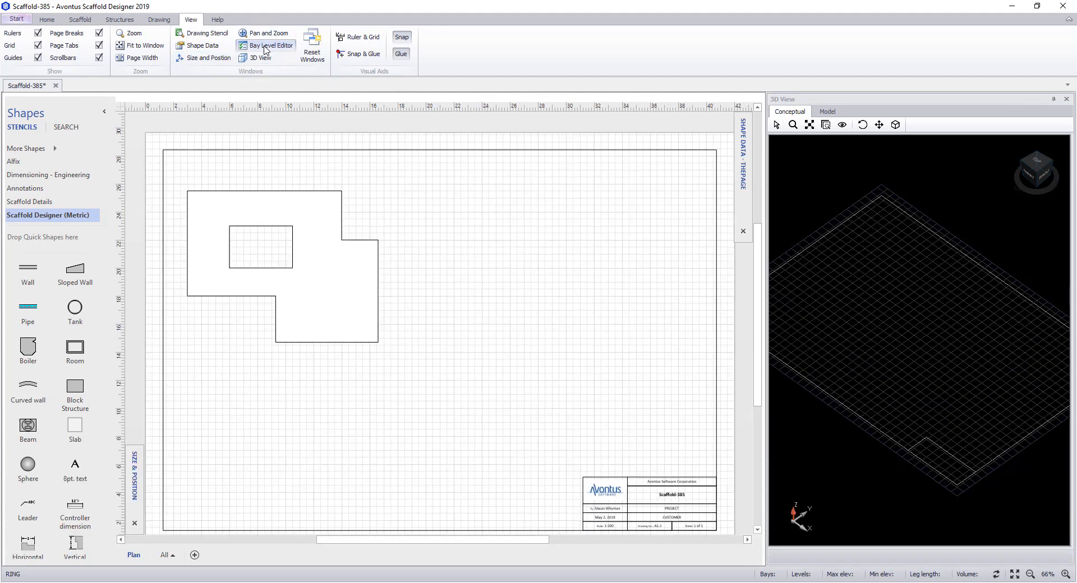
Toggle the 3D View pane off and back on, then show the Help tab.
{"action": "left_click", "coordinate": [270, 45]}
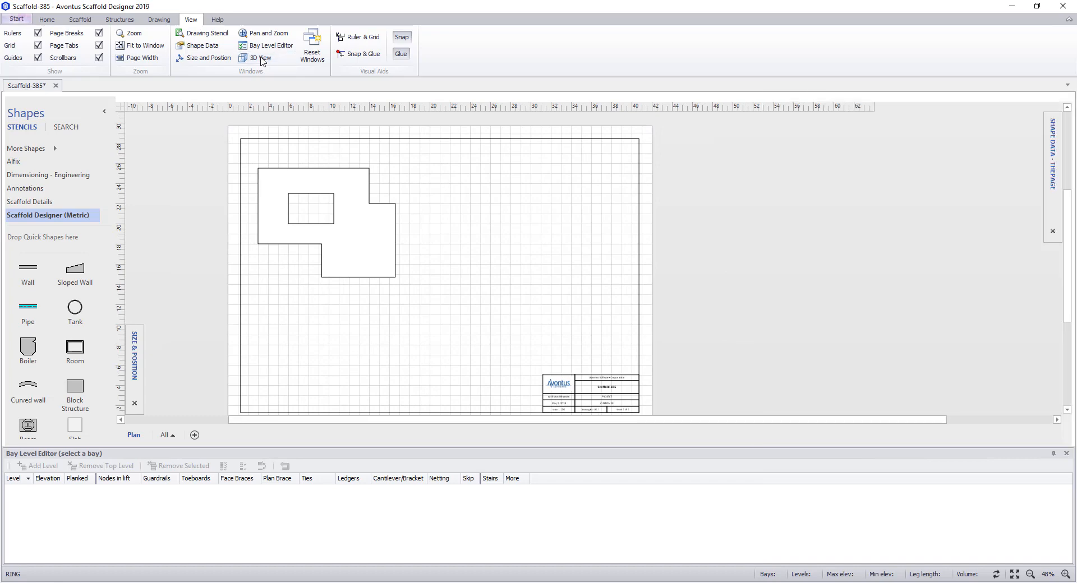
{"action": "left_click", "coordinate": [259, 58]}
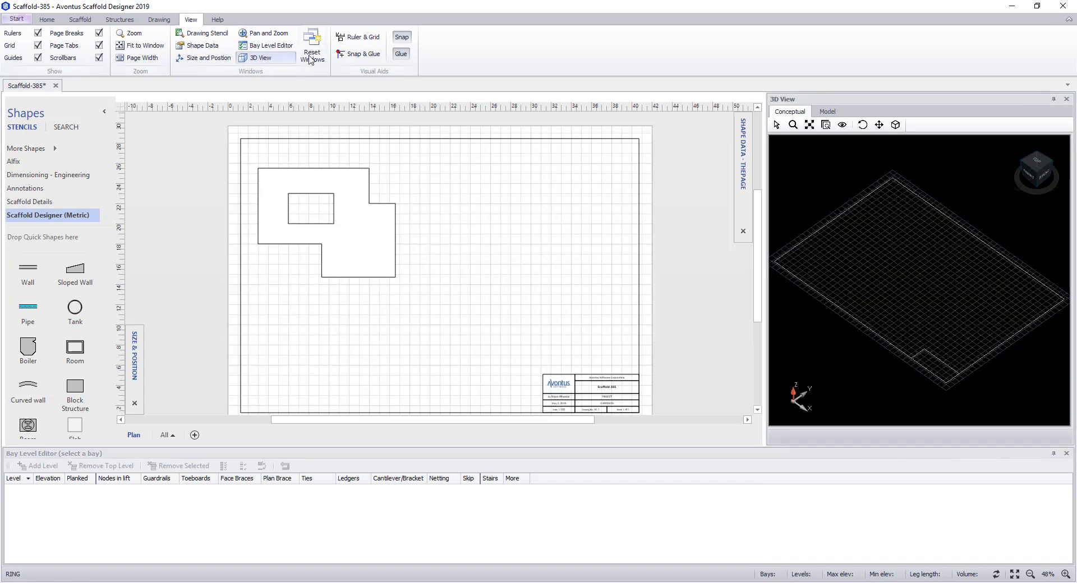
{"action": "mouse_move", "coordinate": [313, 42]}
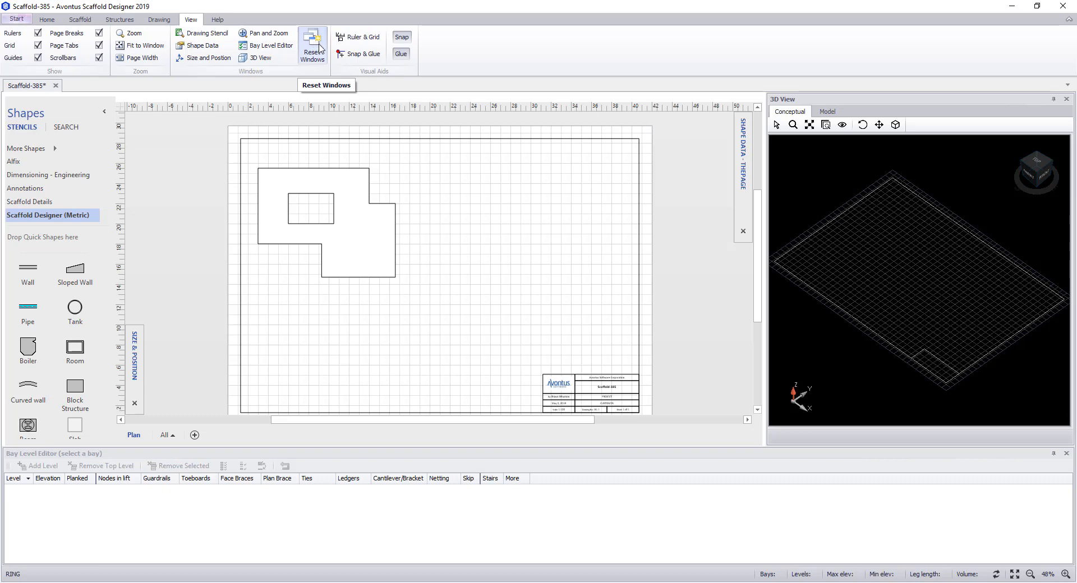
{"action": "mouse_move", "coordinate": [371, 37]}
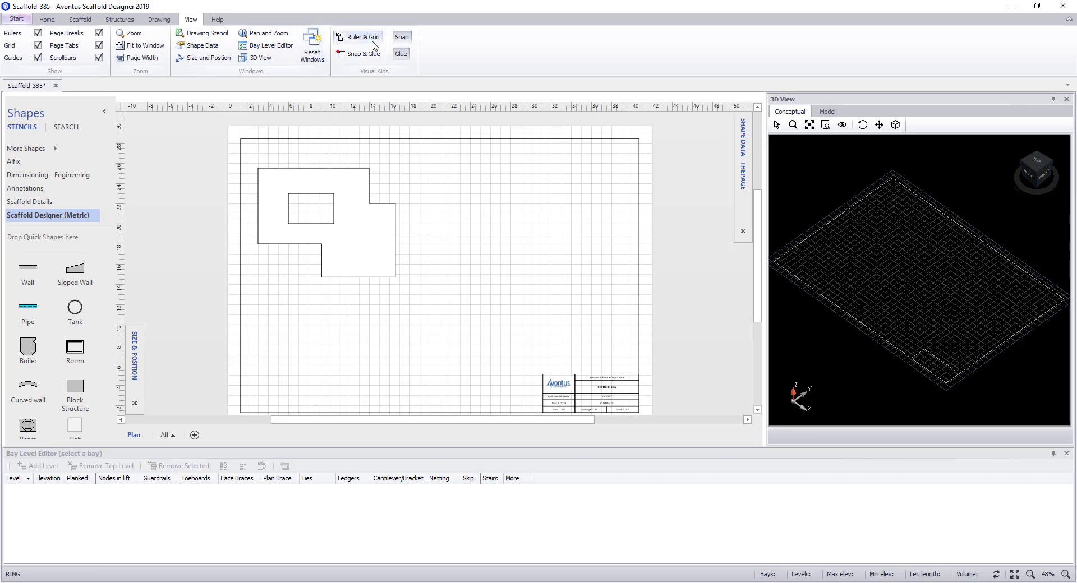
{"action": "mouse_move", "coordinate": [374, 37]}
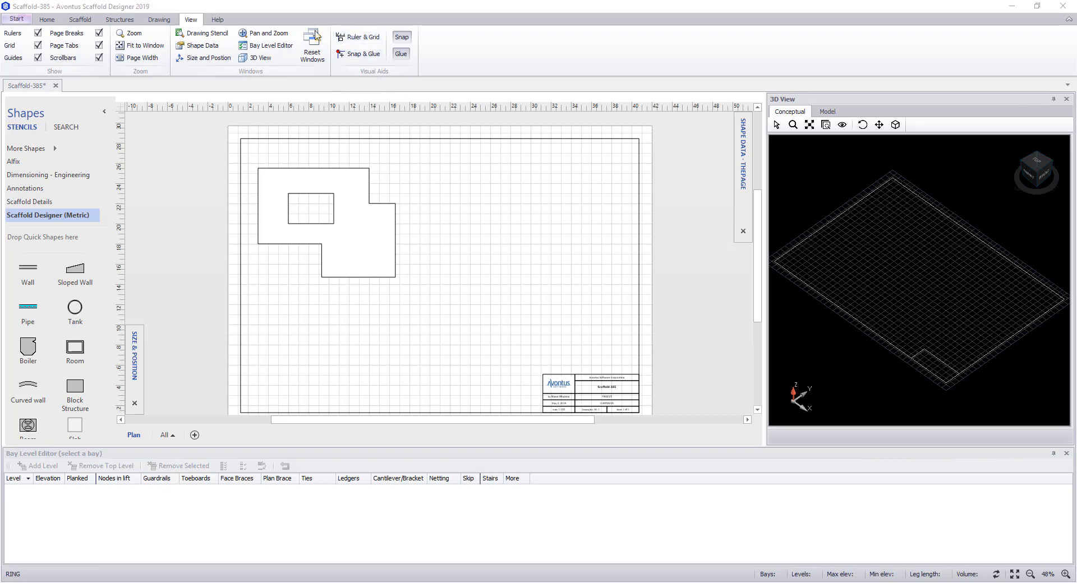
{"action": "left_click", "coordinate": [217, 20]}
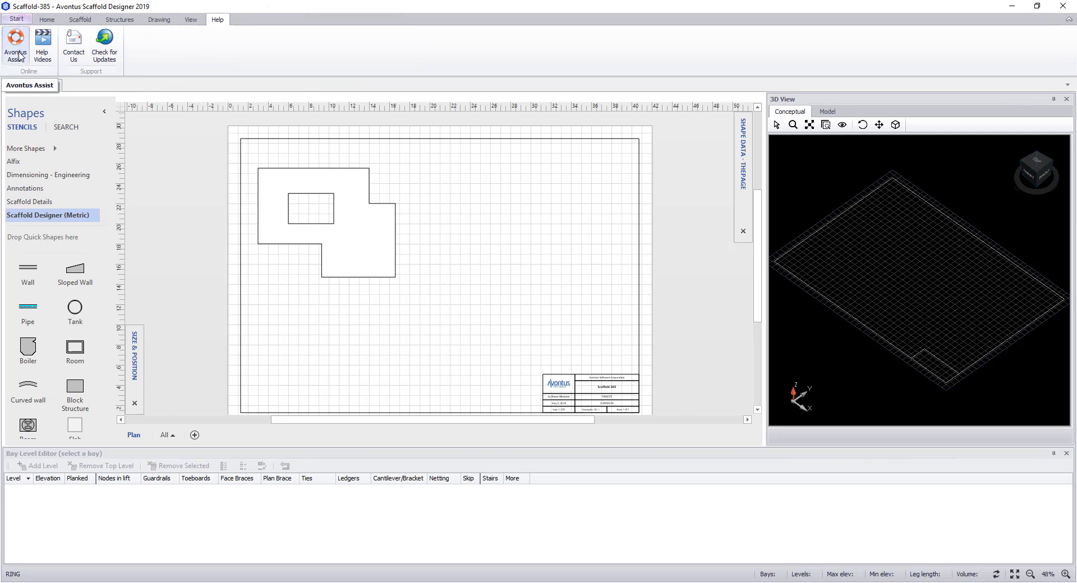
{"action": "mouse_move", "coordinate": [40, 46]}
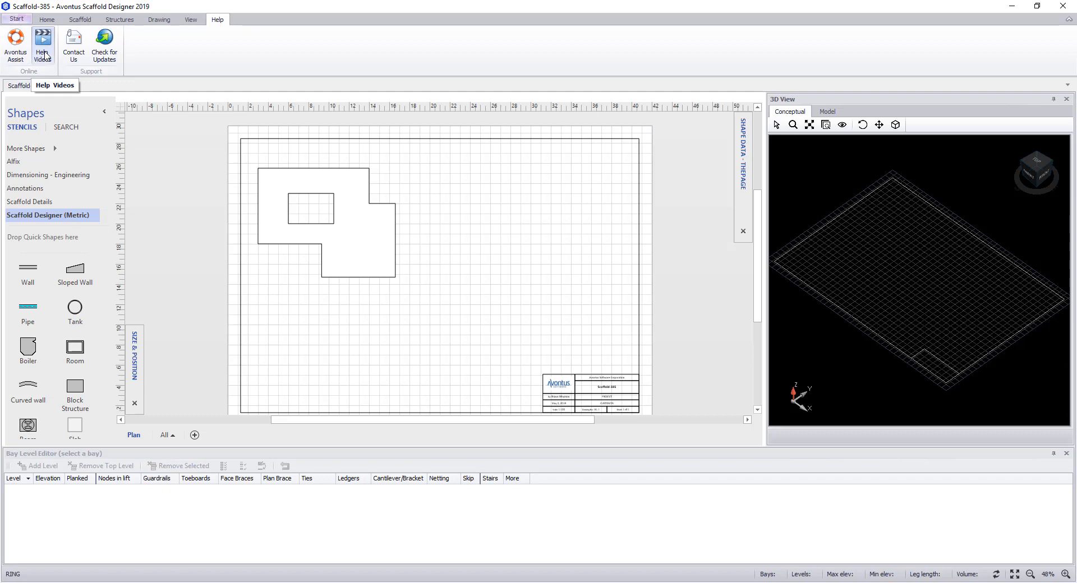
{"action": "mouse_move", "coordinate": [74, 46]}
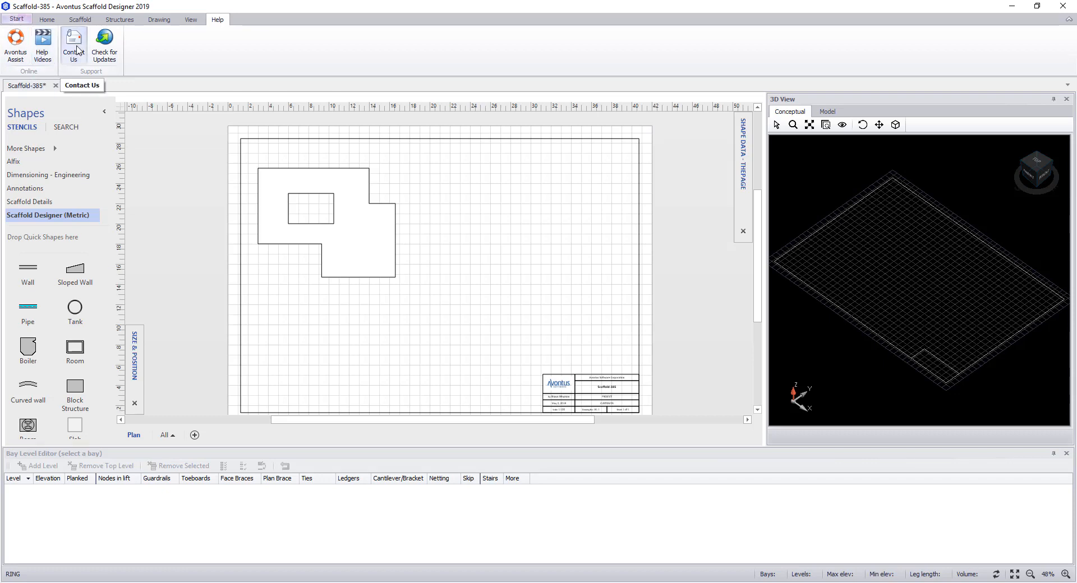
{"action": "mouse_move", "coordinate": [107, 50]}
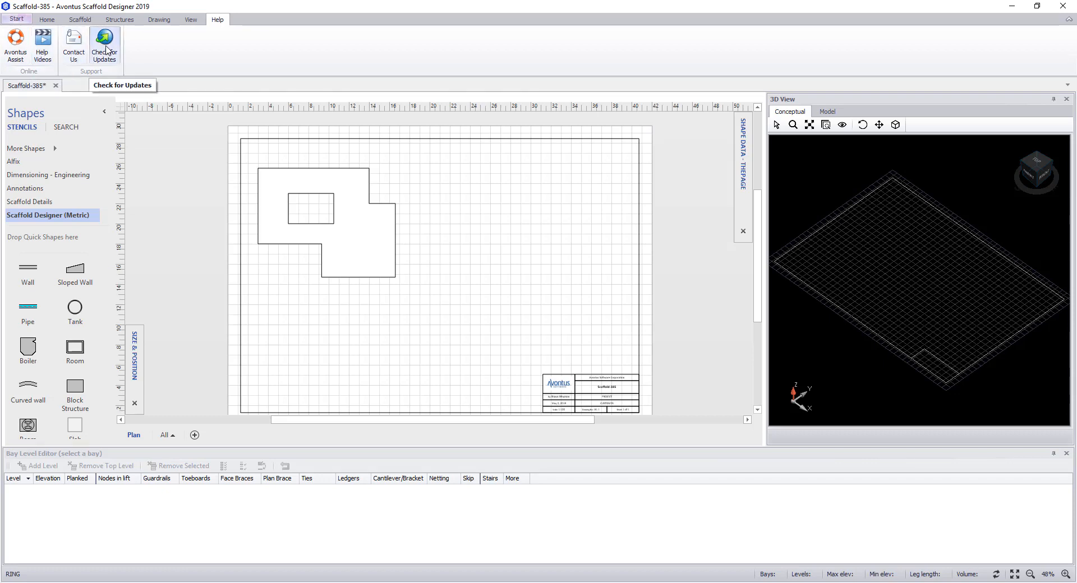